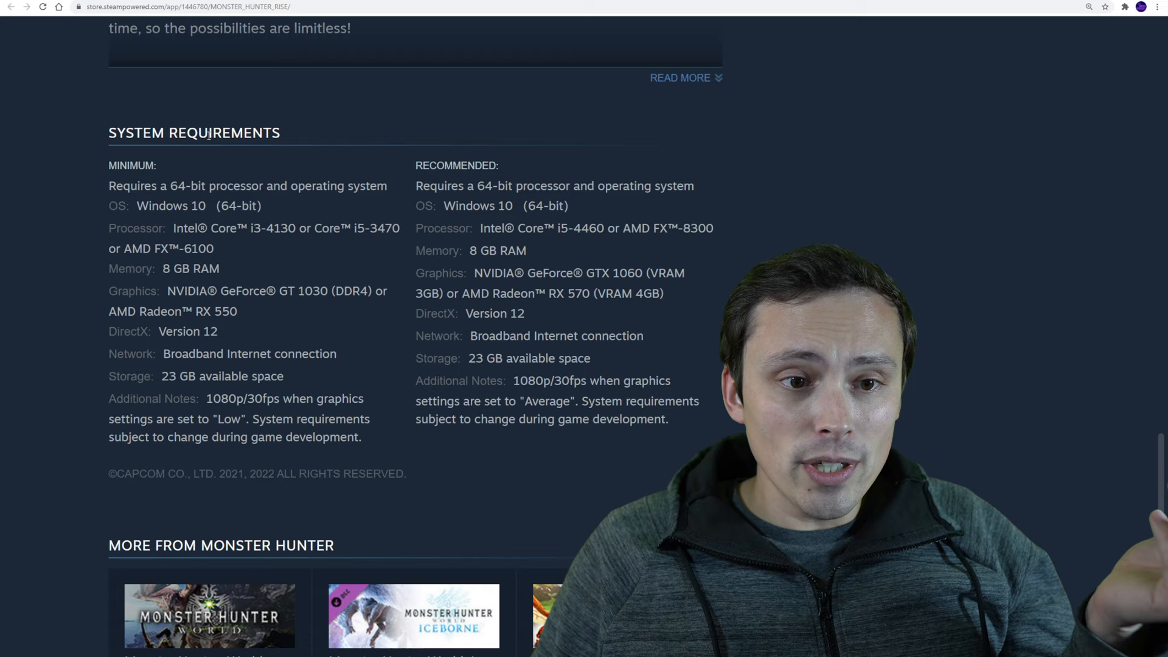
# - Highlight the minimum processor requirements and the listed CPU models on the Steam requirements
pyautogui.moveTo(172, 228); pyautogui.dragTo(215, 248)
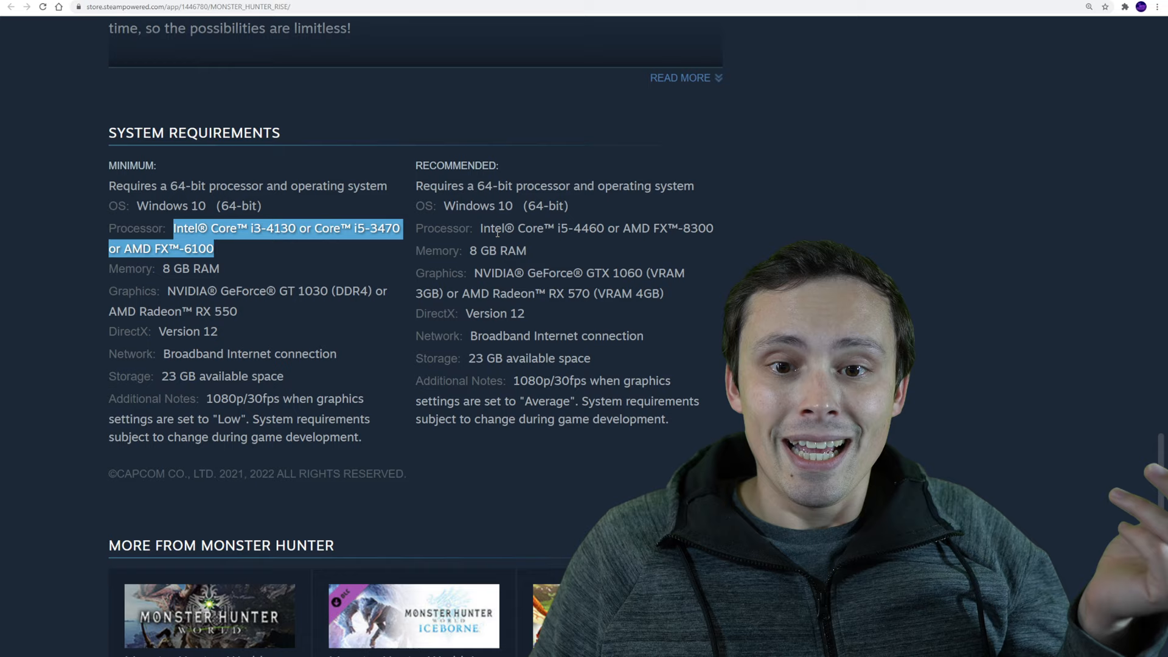
pyautogui.doubleClick(596, 228)
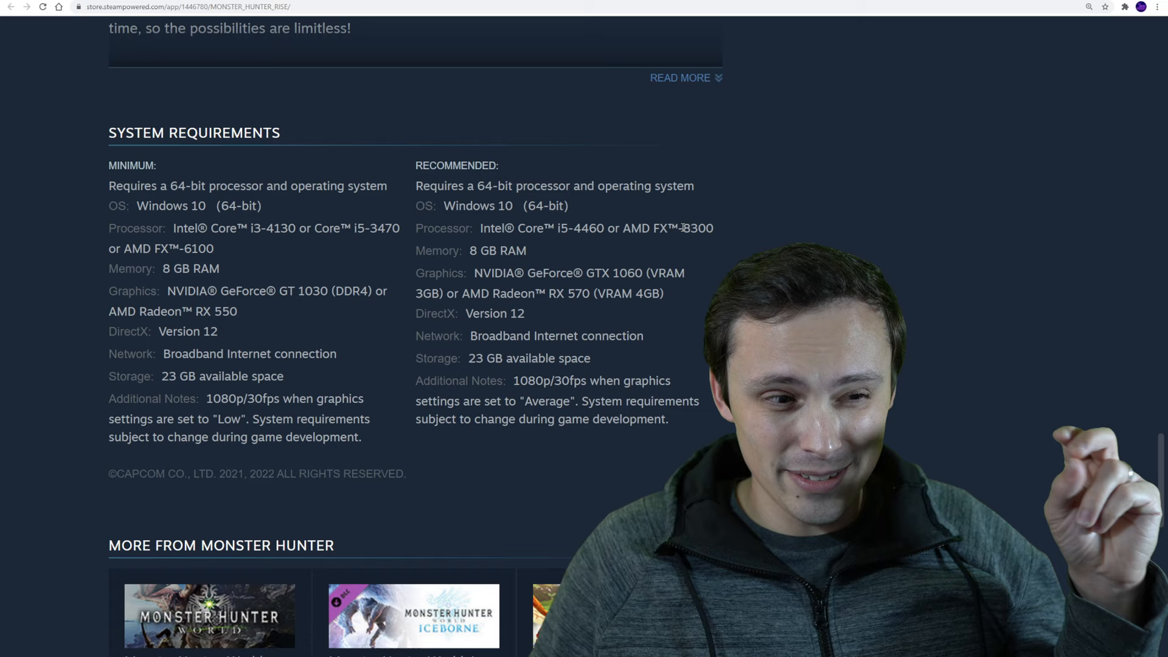
pyautogui.doubleClick(581, 227)
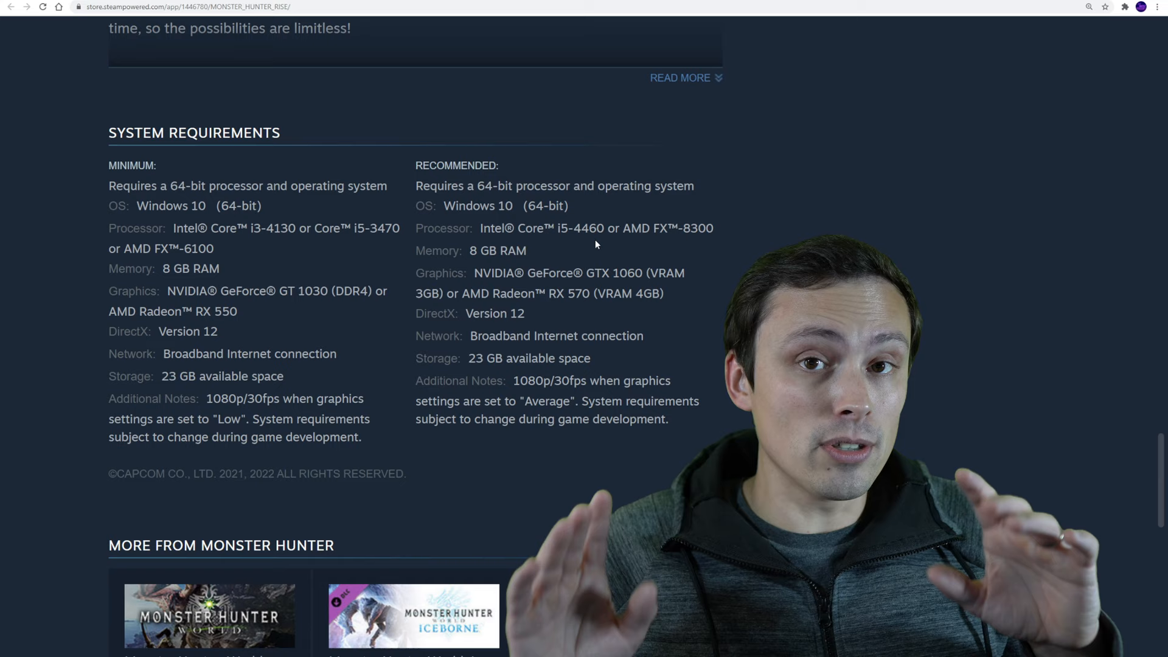
pyautogui.doubleClick(273, 228)
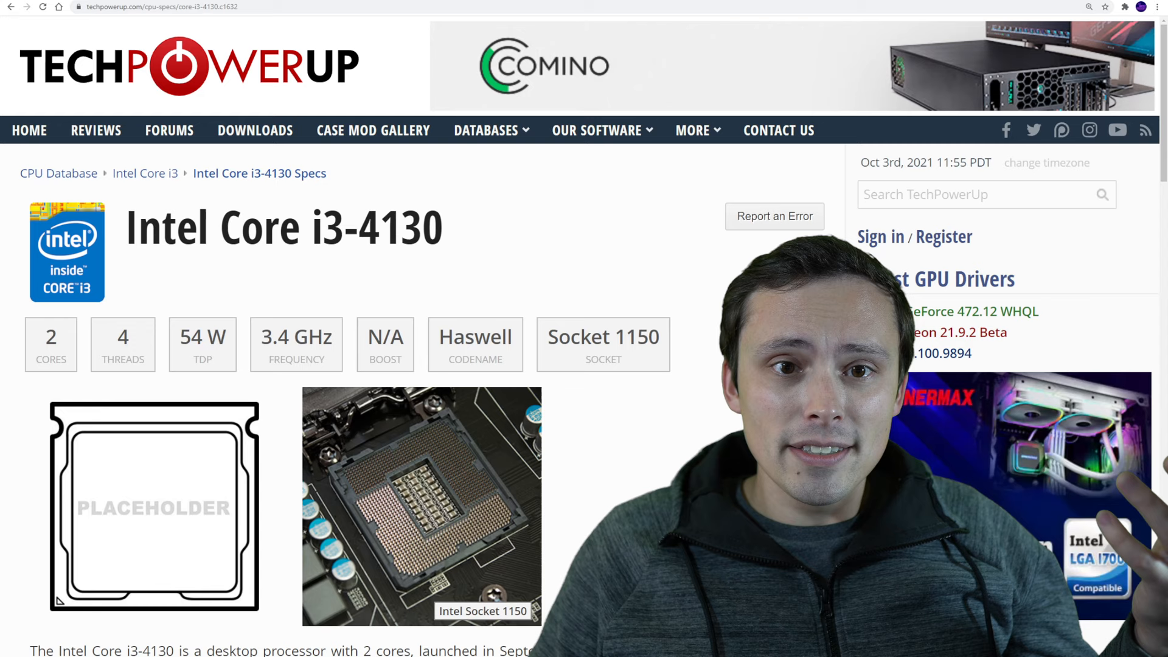
# - Read through the Intel Core i3-4130 description on its TechPowerUp spec page
pyautogui.scroll(-3)
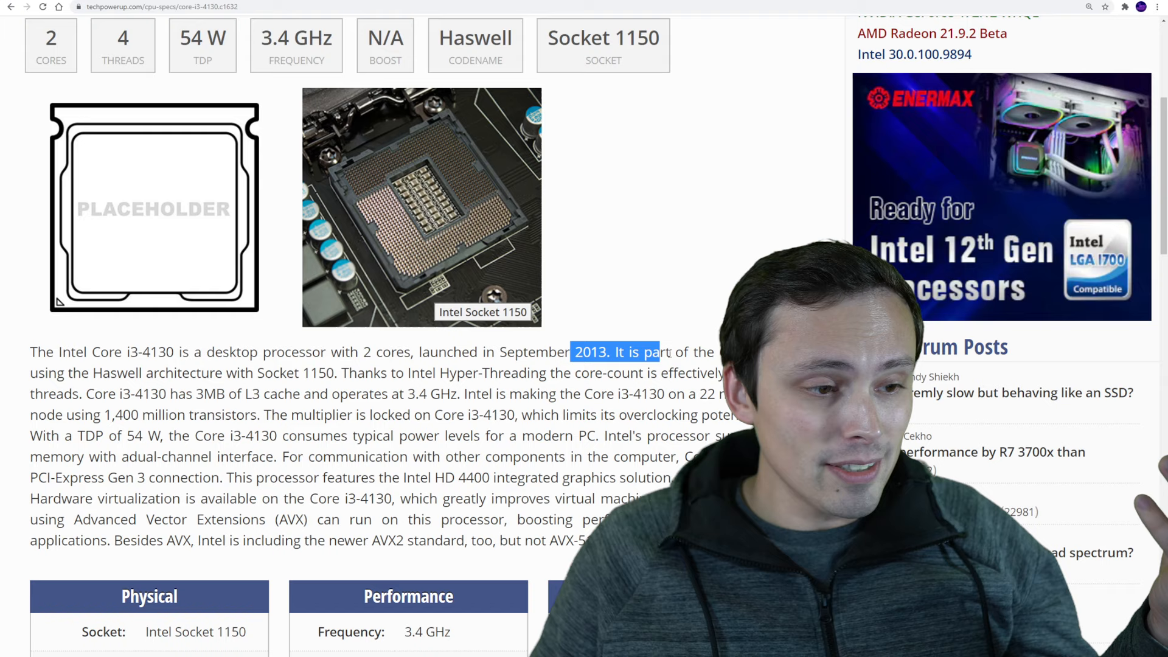
pyautogui.scroll(3)
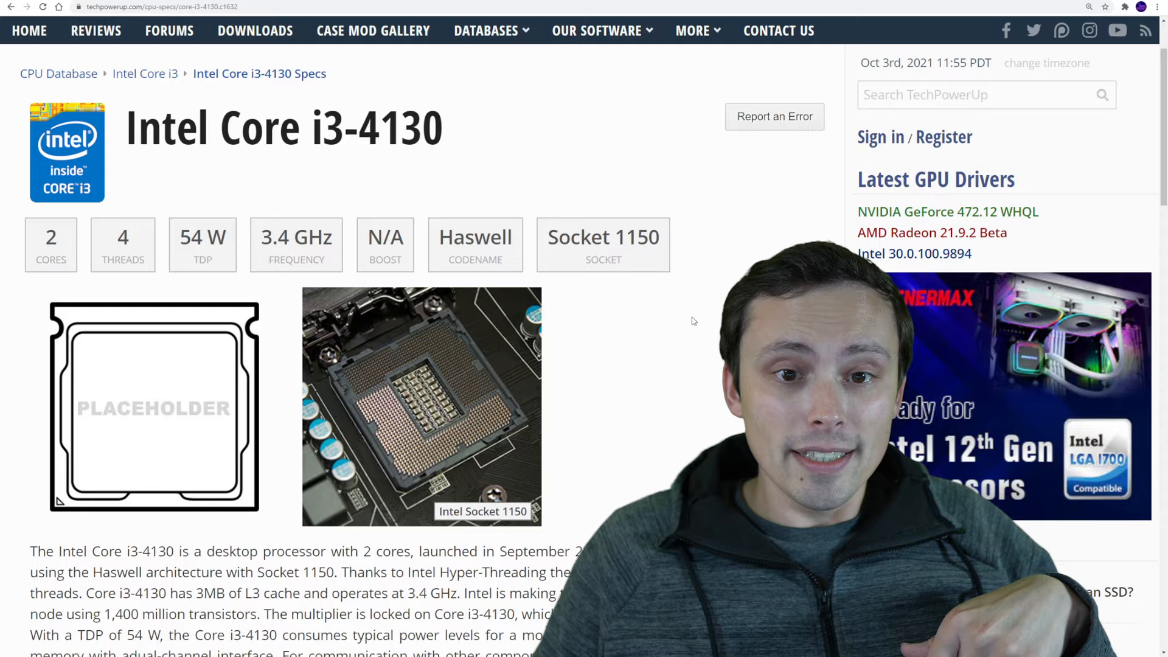
pyautogui.scroll(-3)
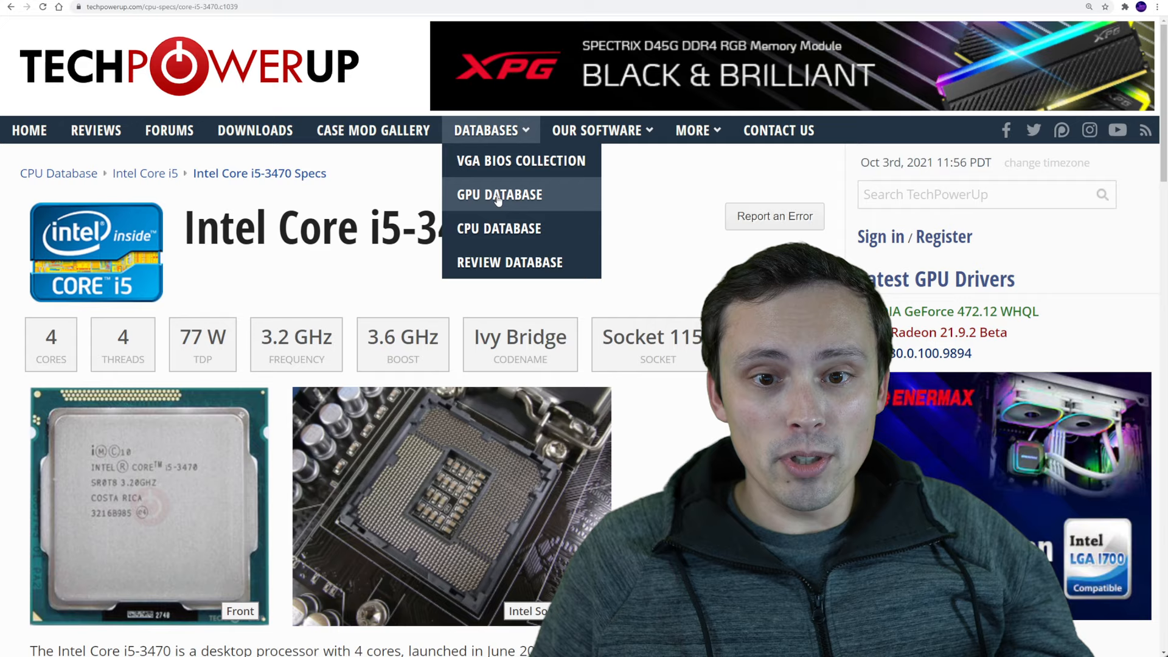
# - Highlight the Core i5-3470's thread count and 3470 model number on its spec page
pyautogui.scroll(-3)
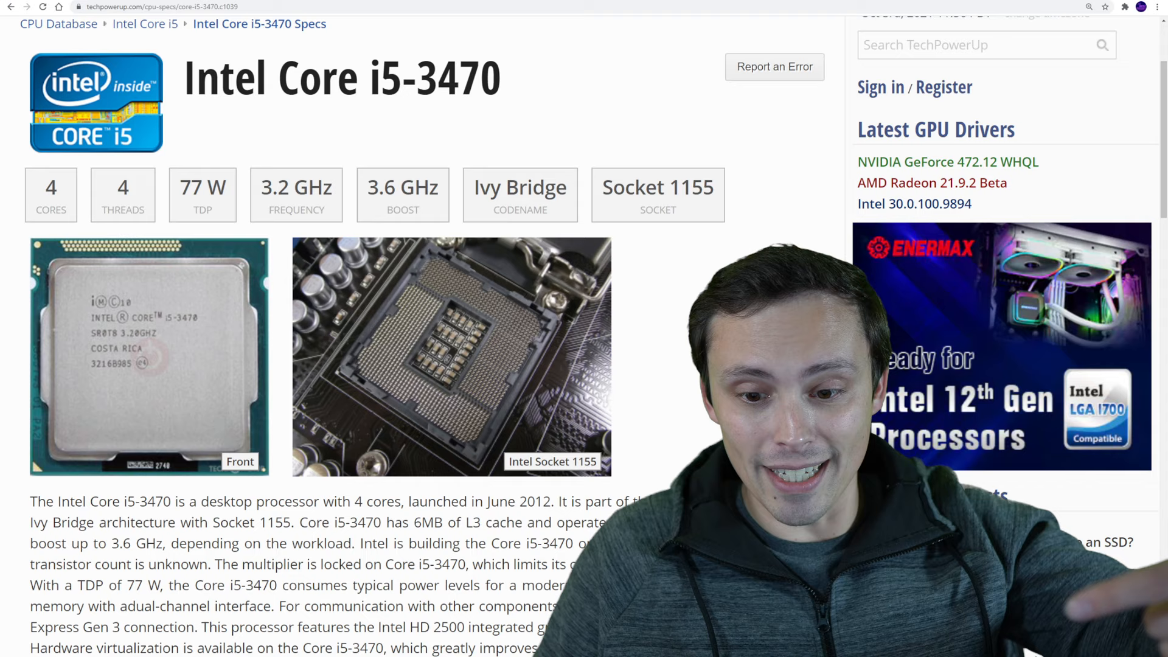
pyautogui.doubleClick(459, 77)
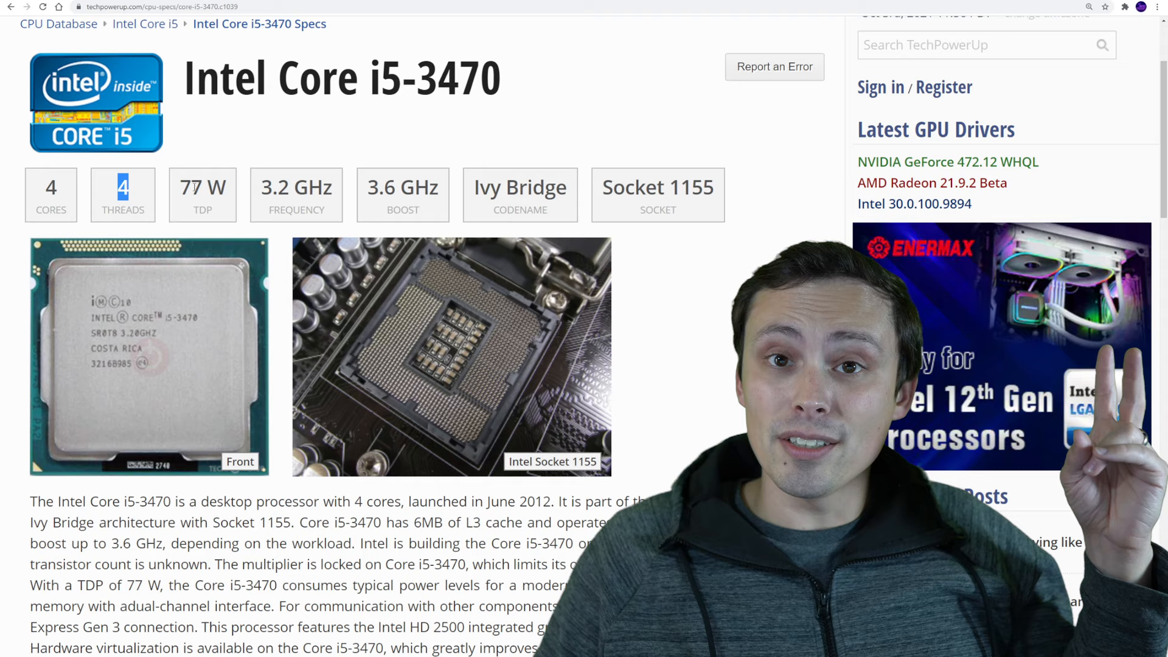
pyautogui.doubleClick(458, 78)
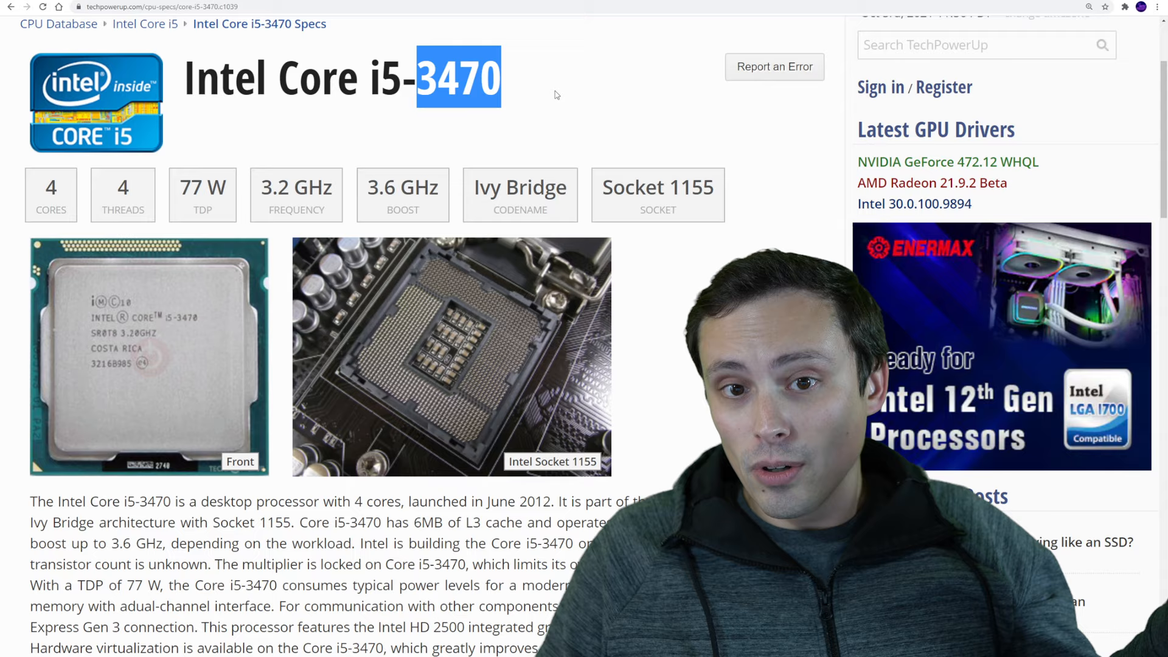
pyautogui.scroll(-3)
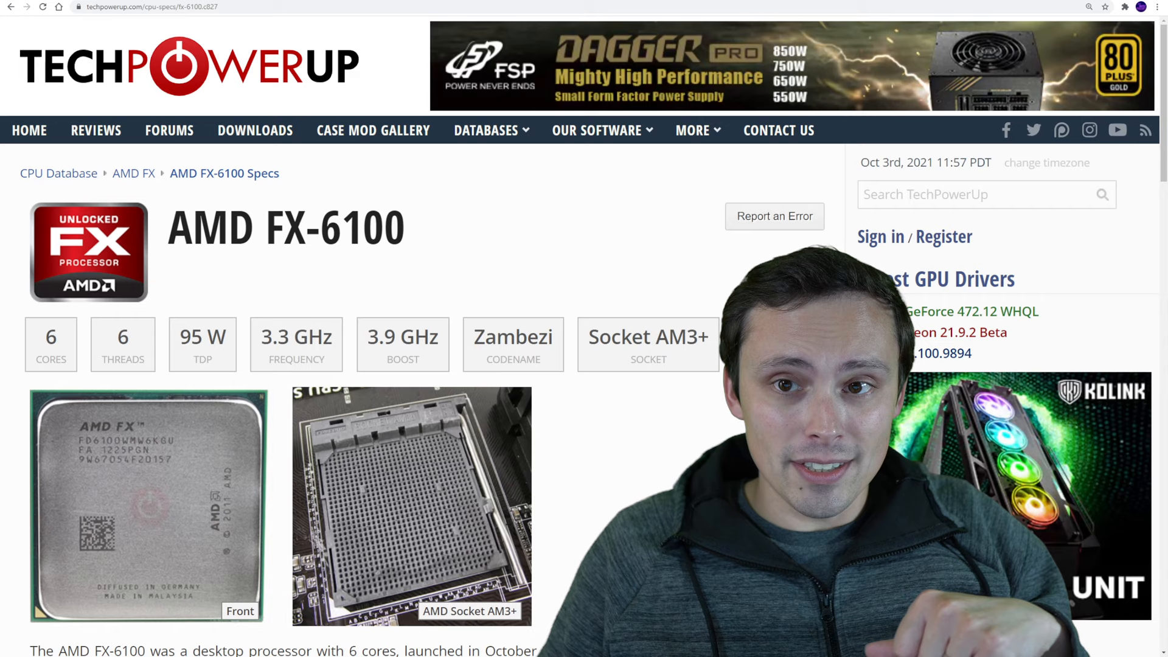
# - Highlight the AMD FX-6100's core count and review its release details
pyautogui.doubleClick(51, 337)
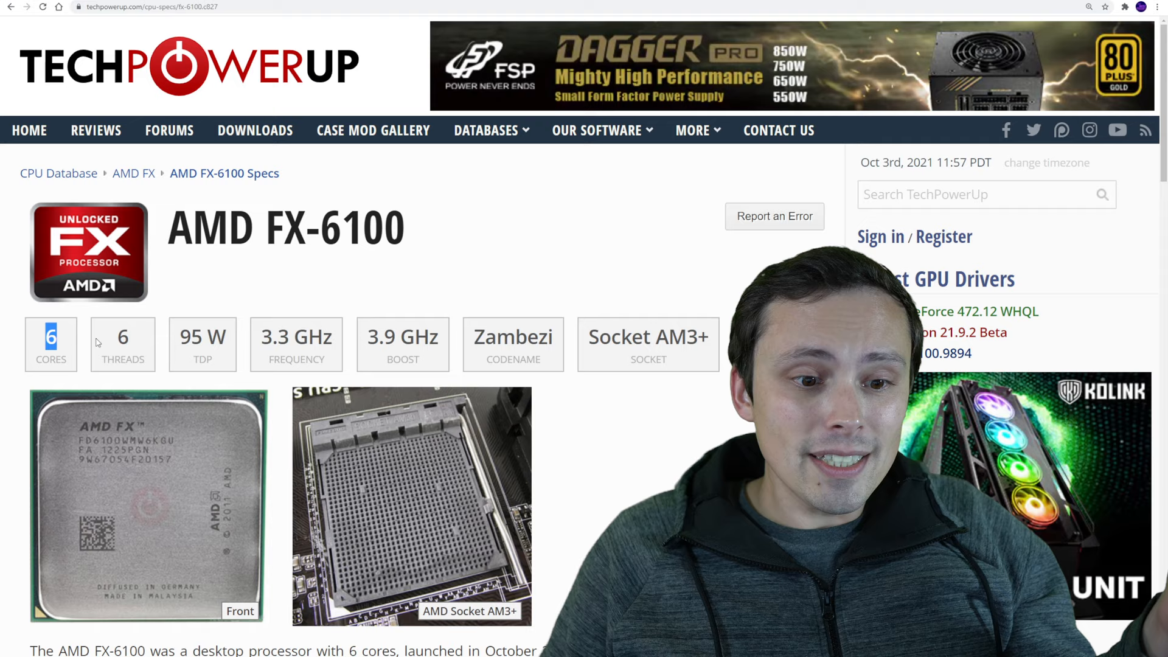
pyautogui.scroll(-3)
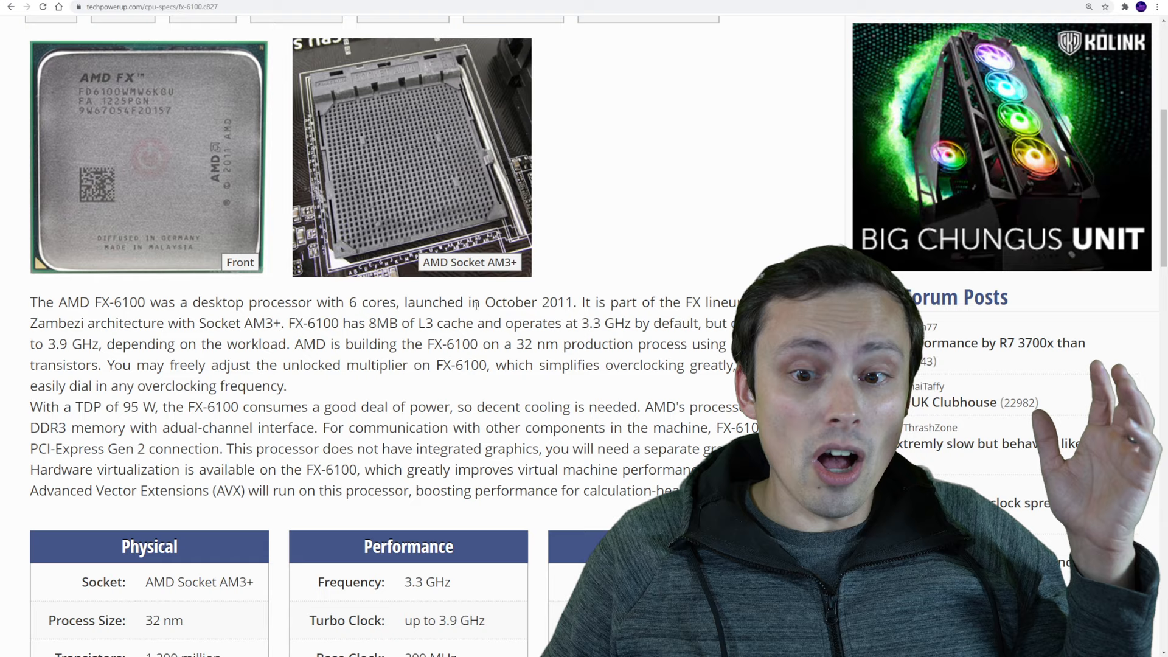
pyautogui.scroll(3)
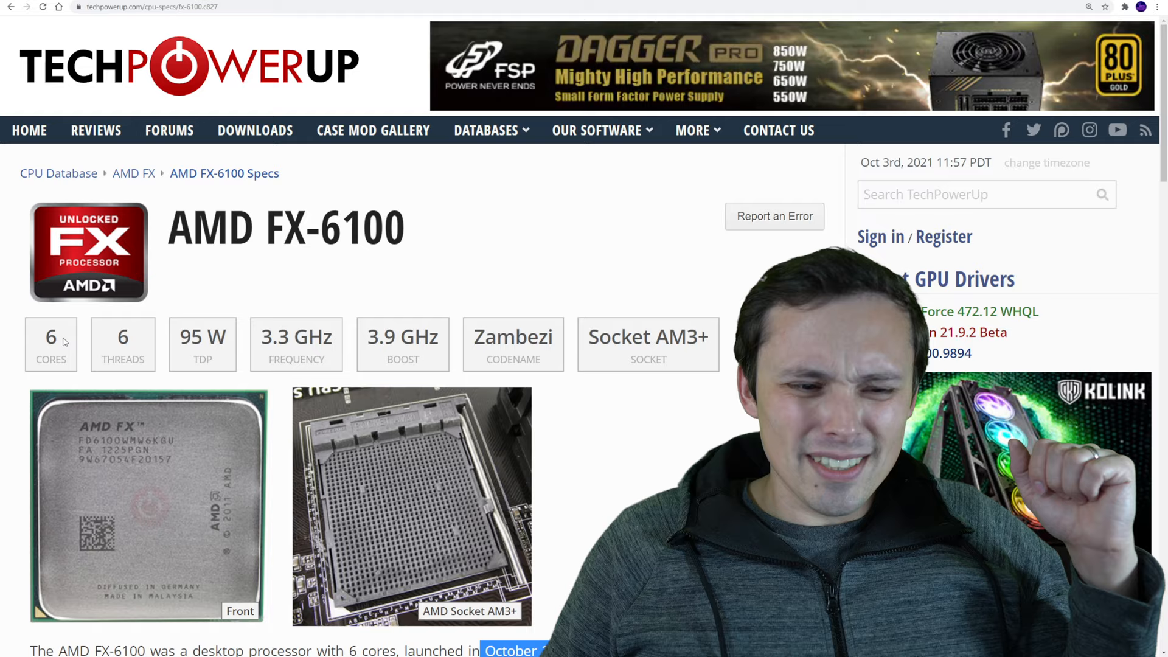
pyautogui.scroll(-3)
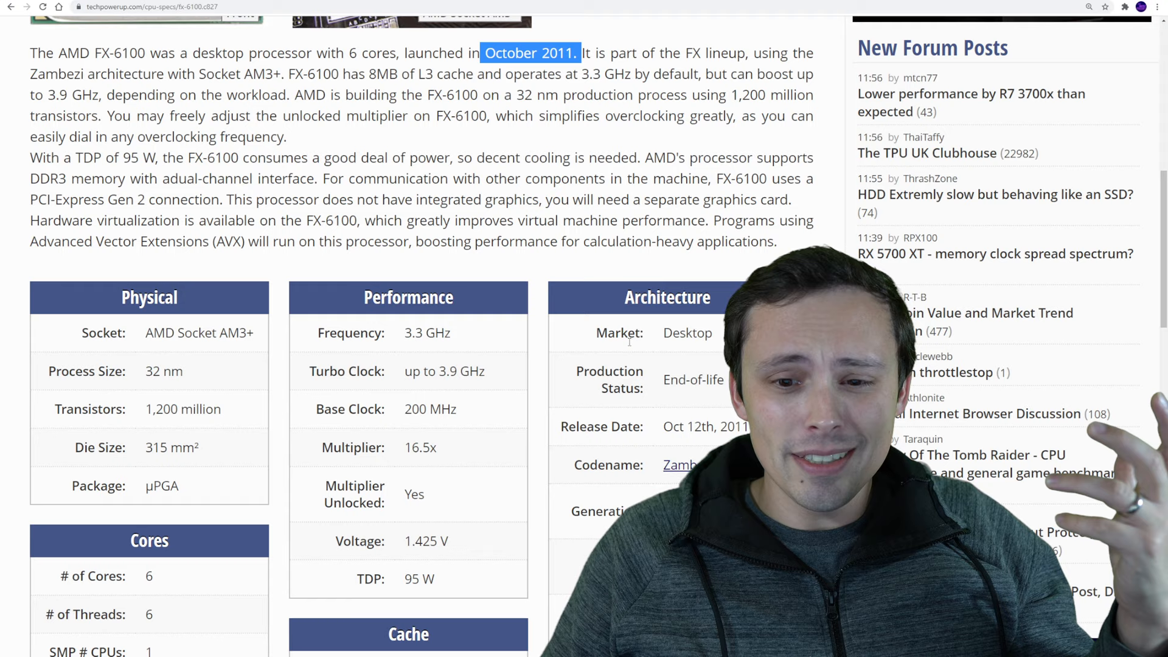
pyautogui.scroll(3)
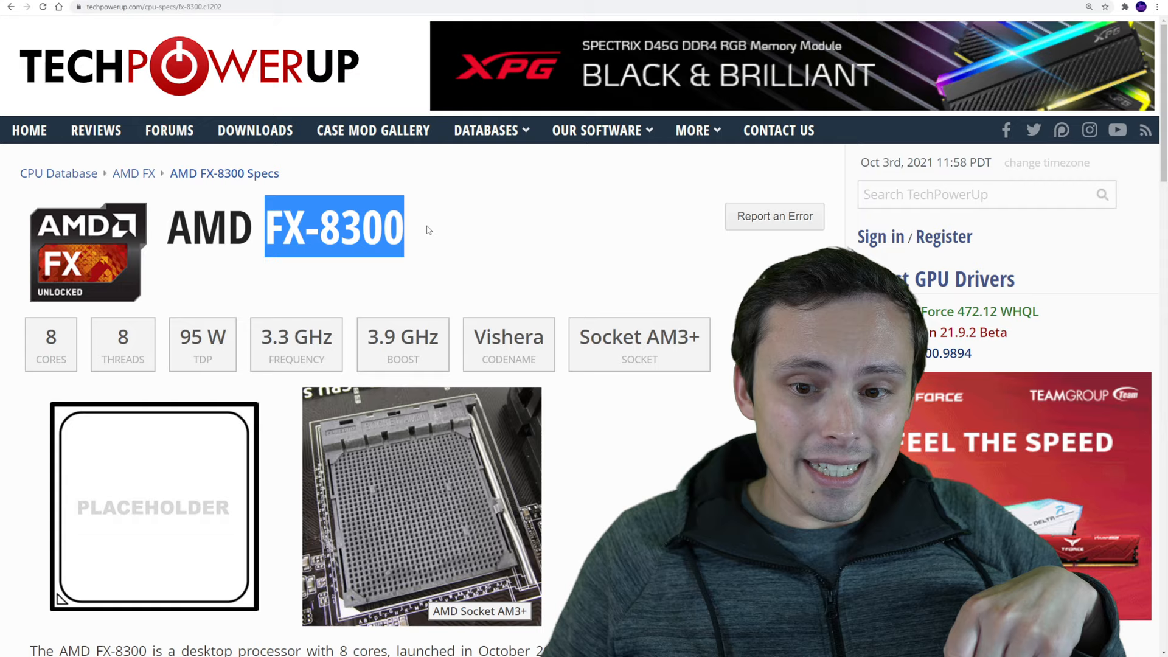
# - Scroll the AMD FX-8300 page down to its description and launch date
pyautogui.scroll(-3)
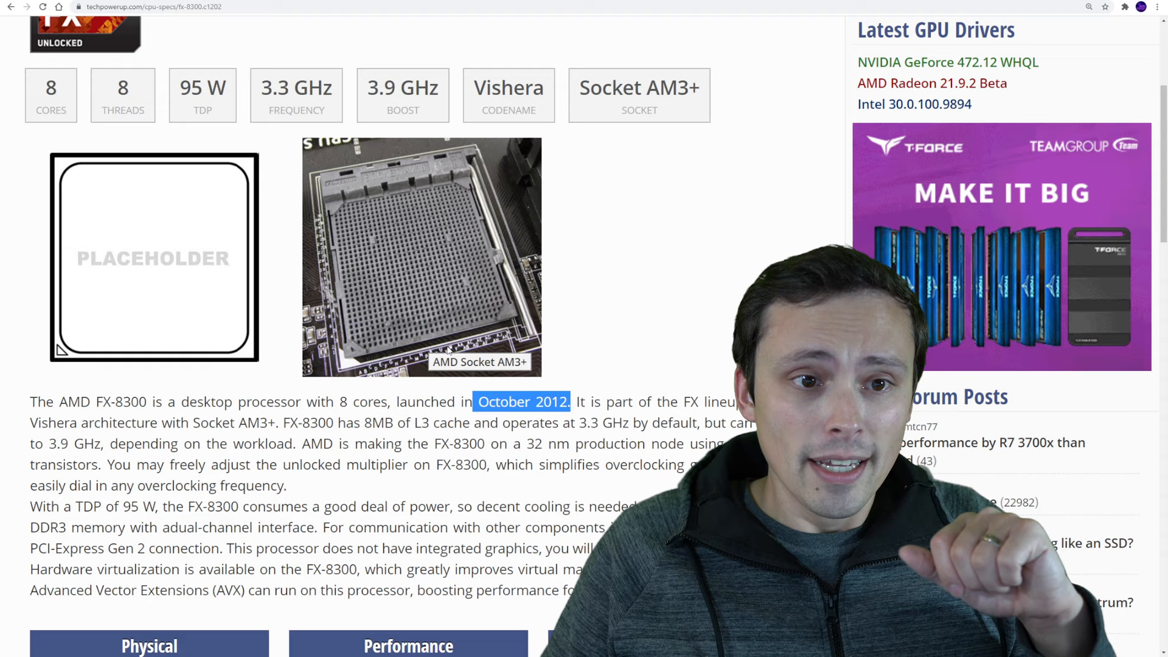
pyautogui.scroll(-3)
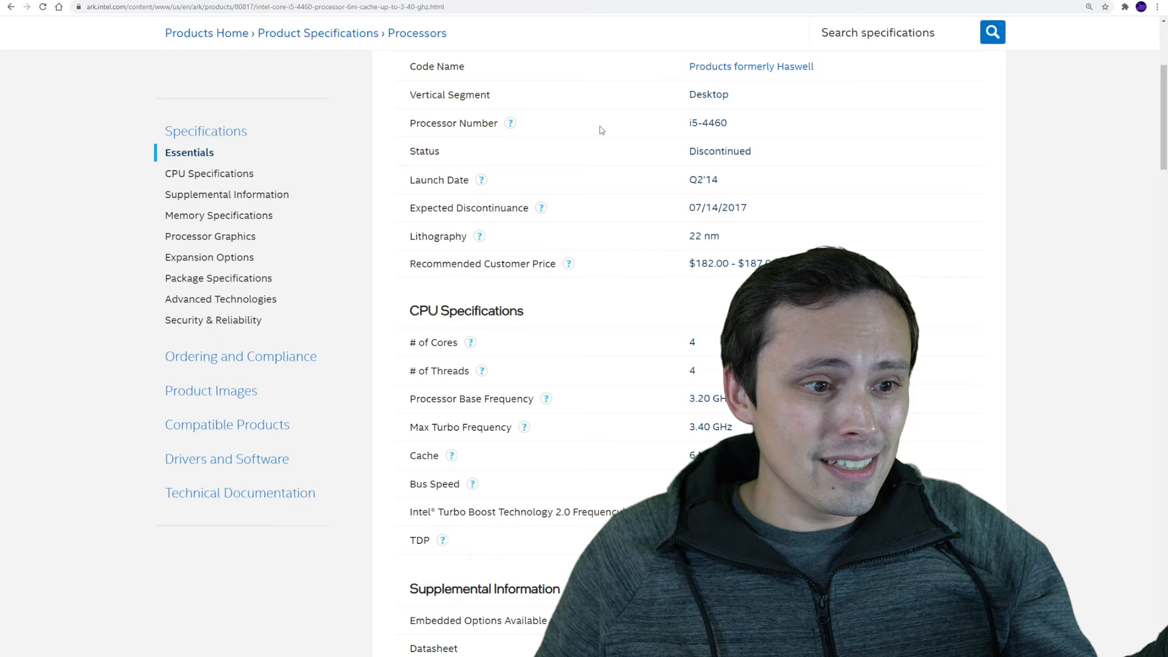
# - Highlight the i5-4460's processor number and thread count on Intel ARK
pyautogui.doubleClick(707, 221)
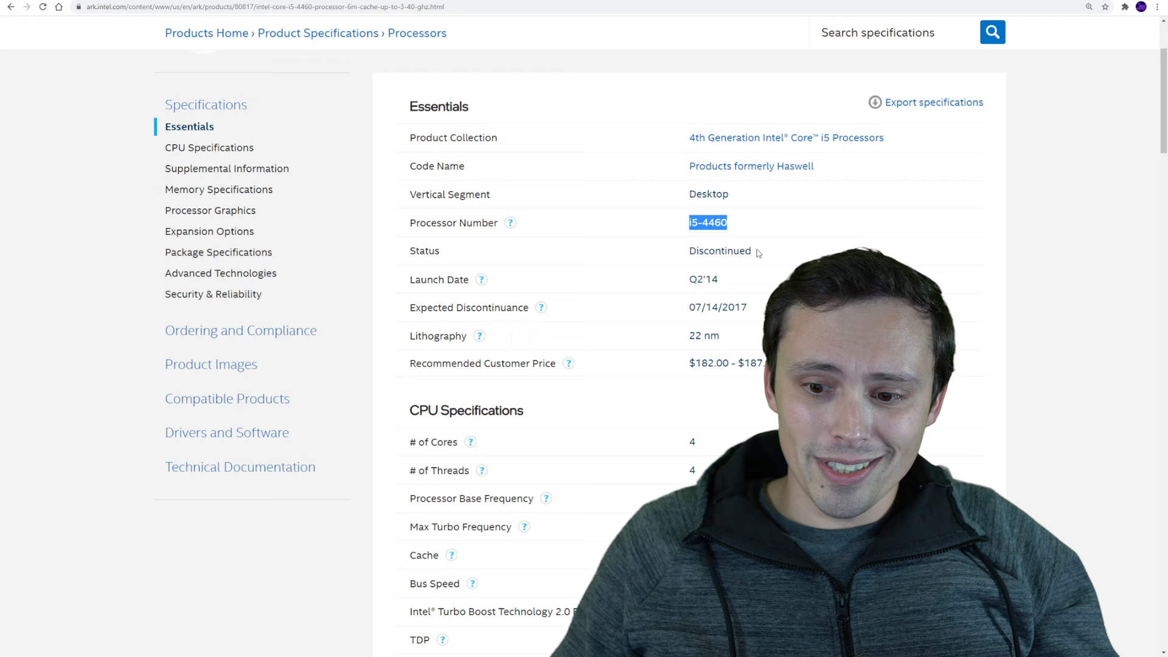
pyautogui.scroll(-3)
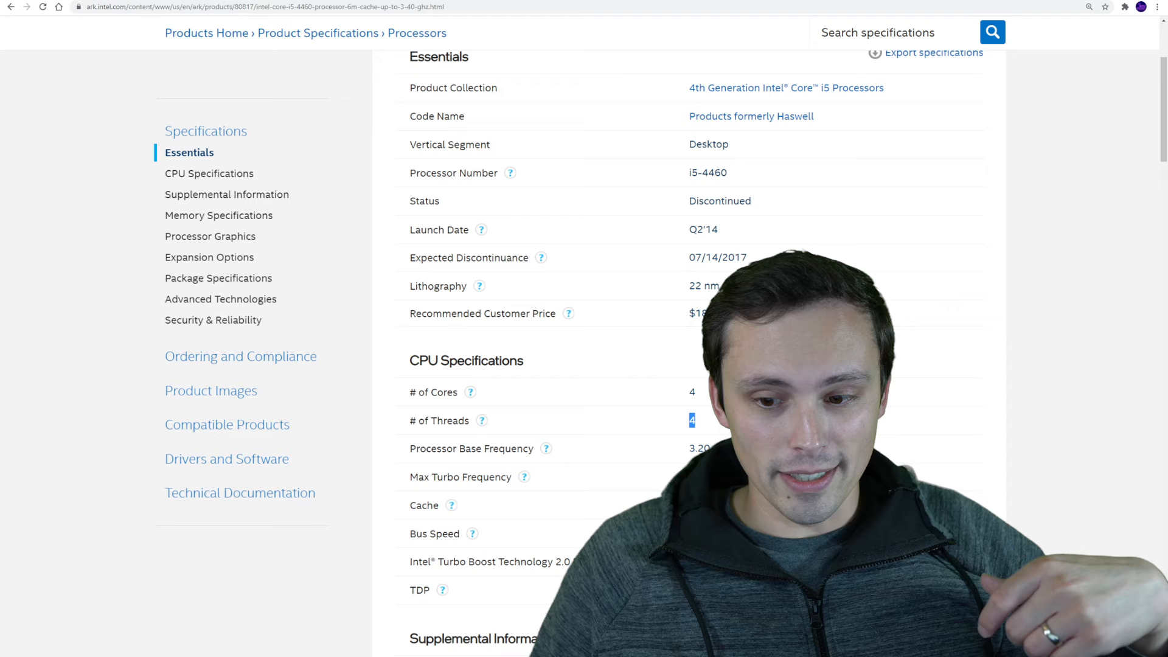
pyautogui.doubleClick(702, 230)
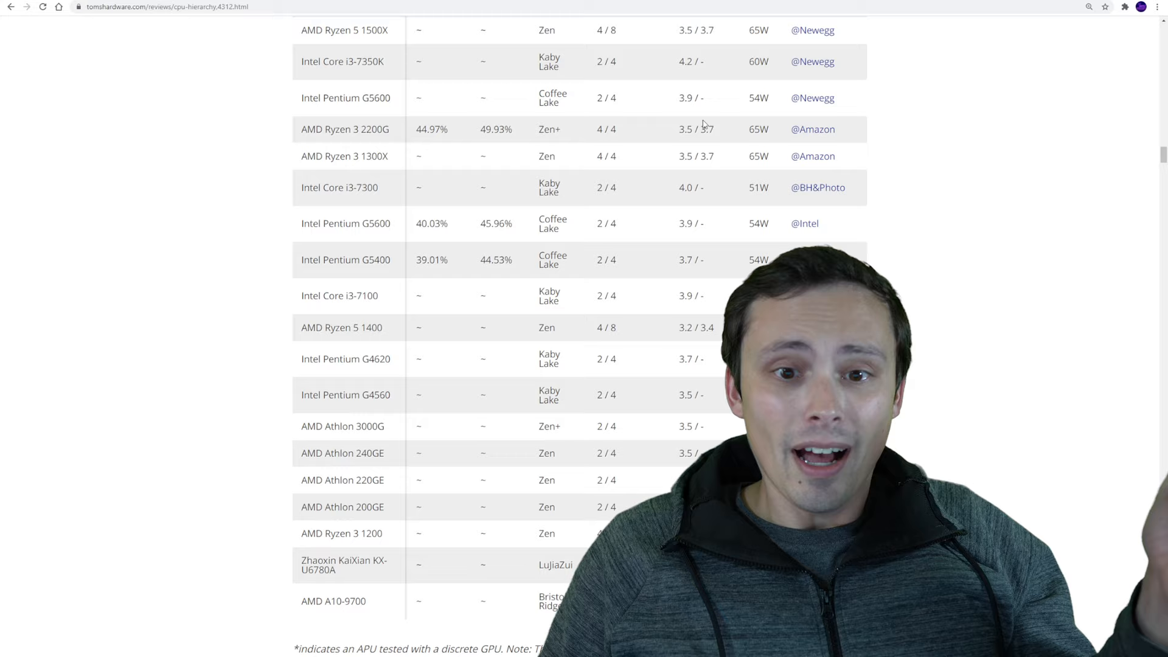
# - Review the bottom rows of the Tom's Hardware CPU hierarchy ending with the AMD A10-9700
pyautogui.scroll(-3)
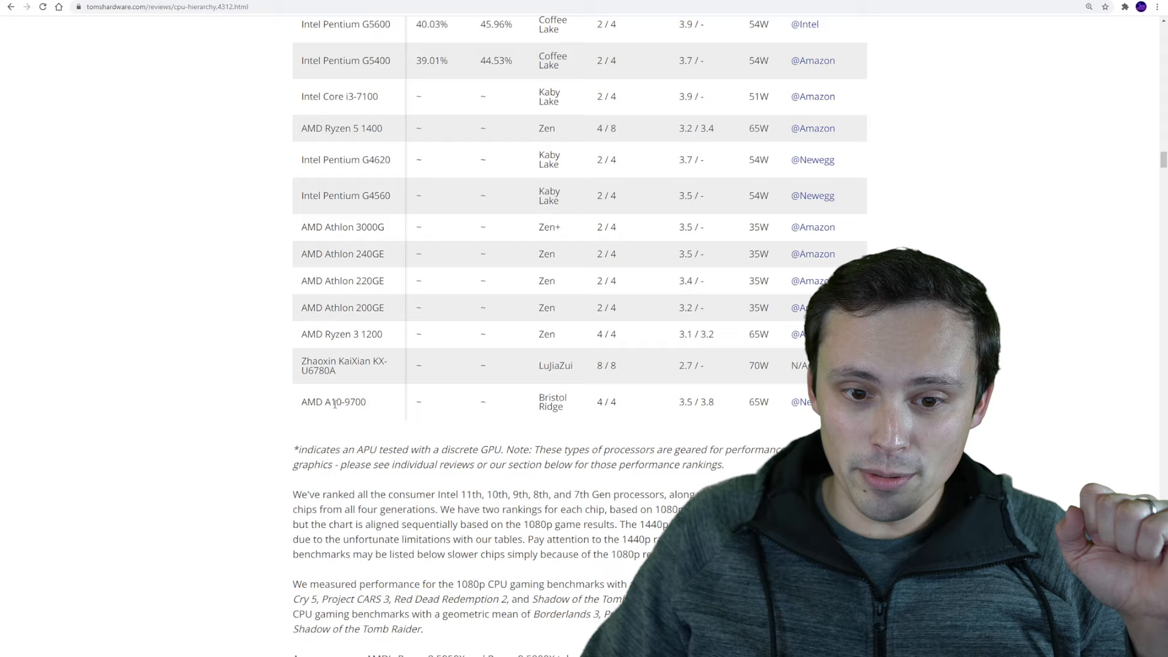
pyautogui.doubleClick(340, 333)
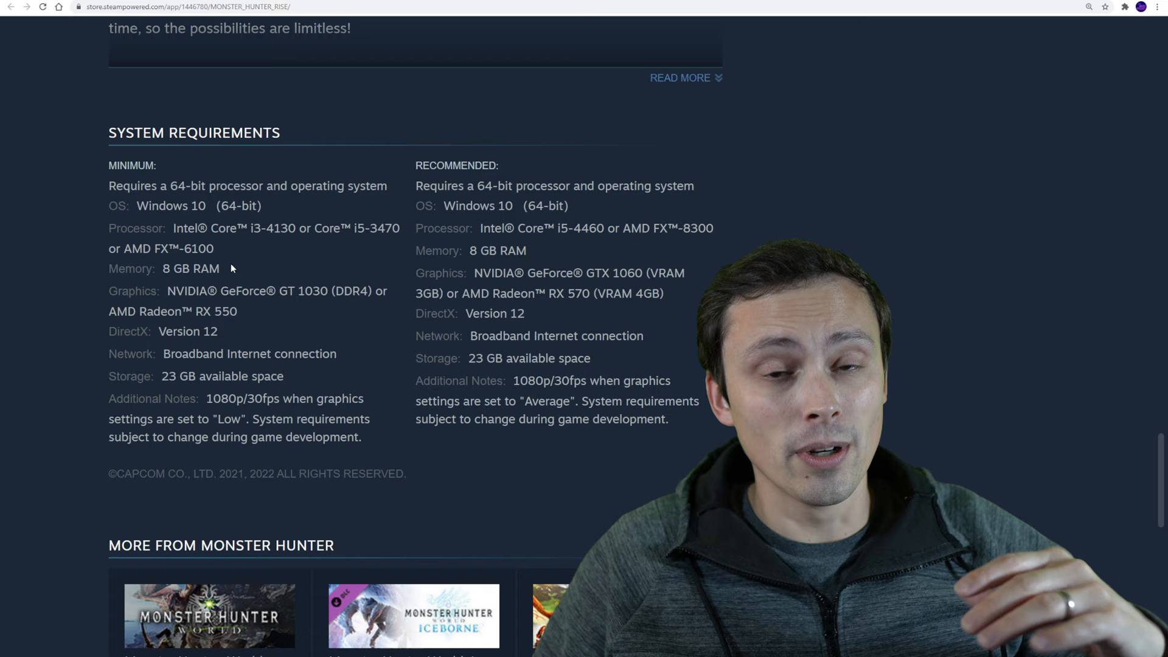
# - Highlight the GT 1030 (DDR4) minimum and GTX 1060 recommended graphics in Monster Hunter Rise's requirements
pyautogui.doubleClick(194, 269)
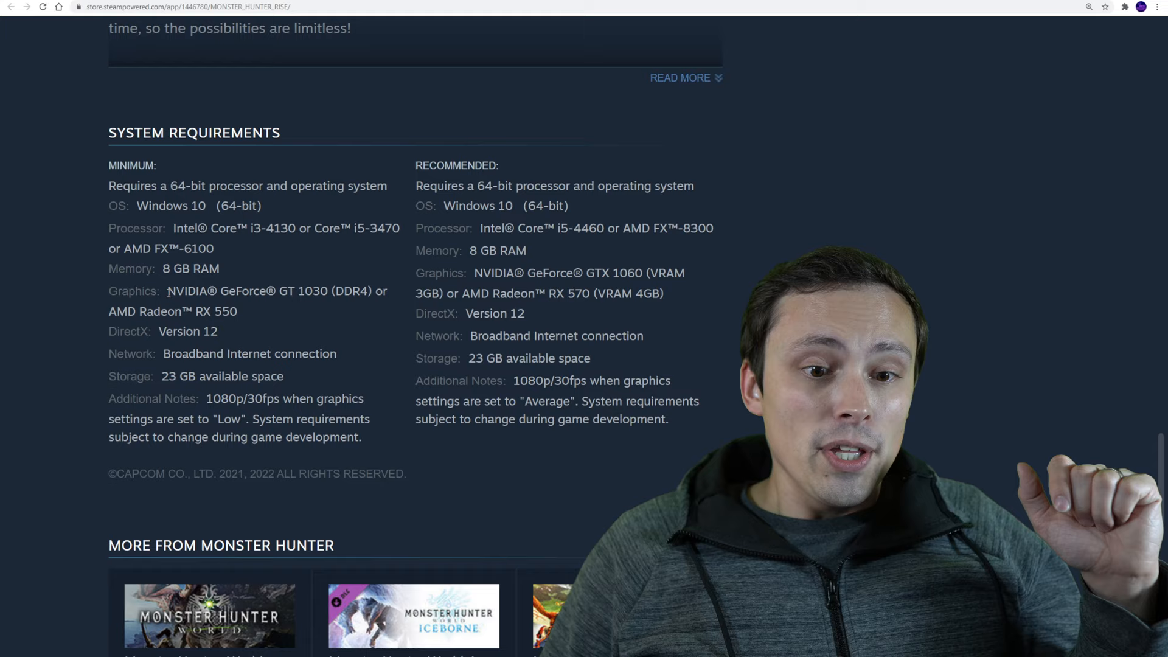
pyautogui.doubleClick(324, 291)
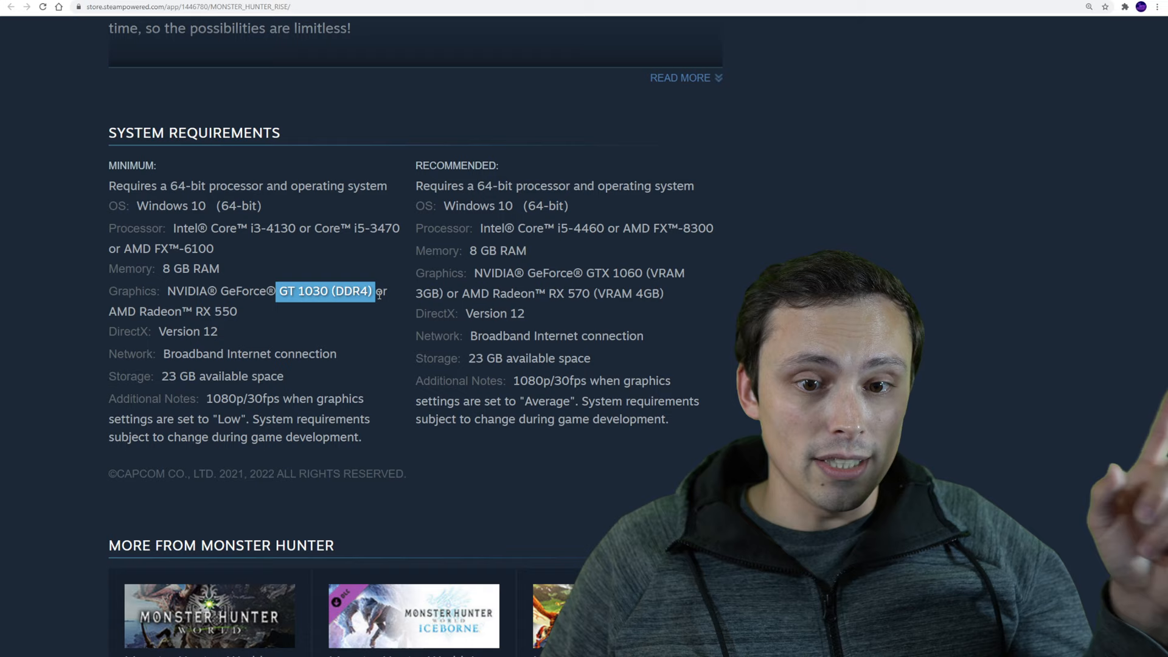
pyautogui.doubleClick(224, 311)
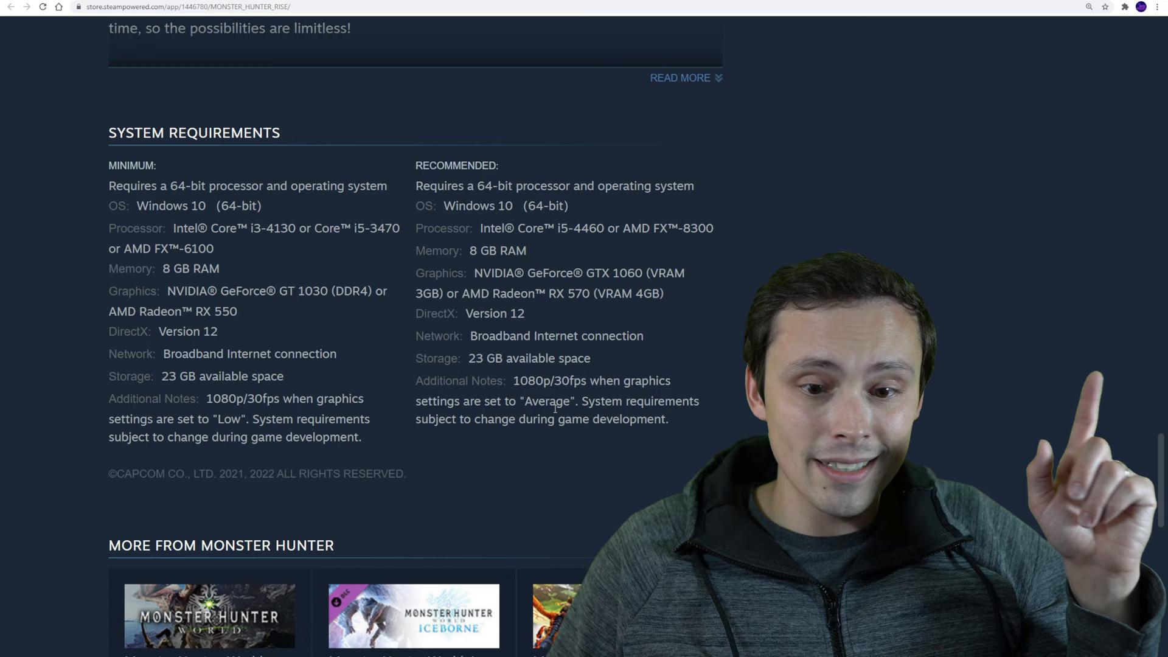
pyautogui.doubleClick(546, 401)
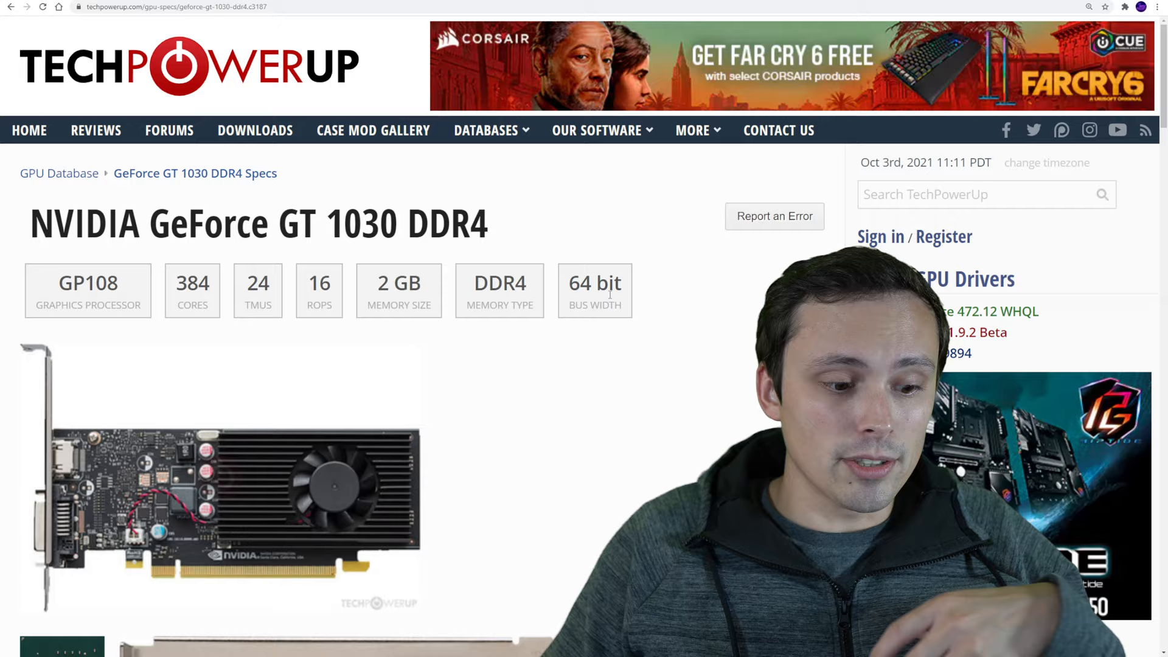
# - Highlight the GT 1030 DDR4's 100% baseline and look over its relative performance list
pyautogui.scroll(-3)
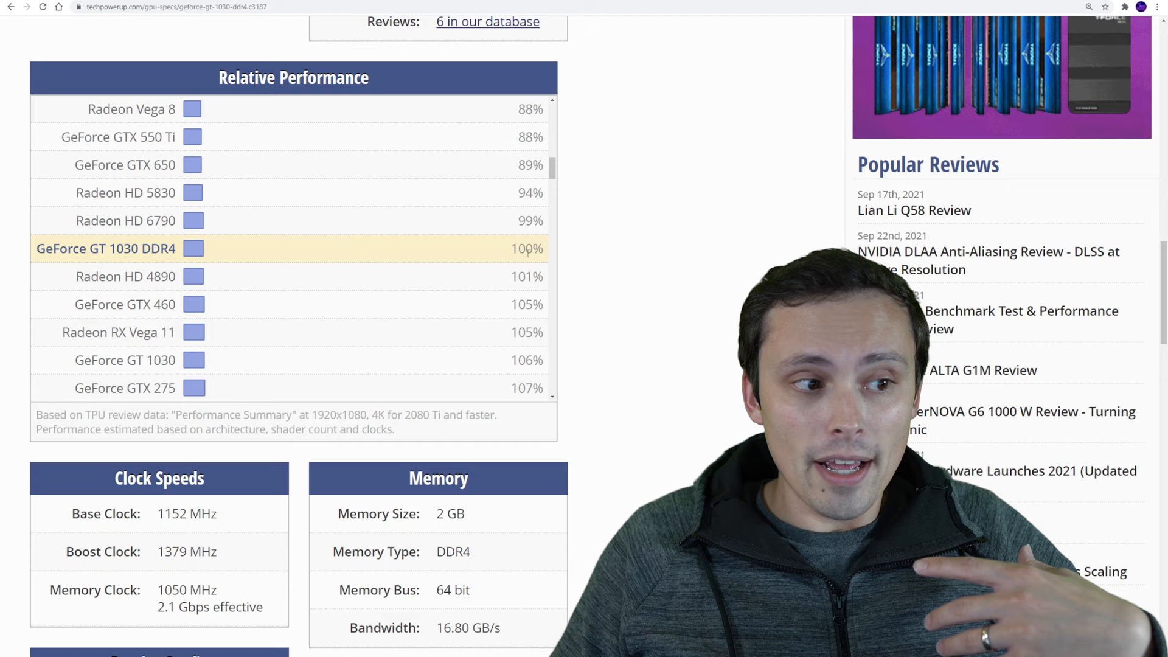
pyautogui.doubleClick(527, 249)
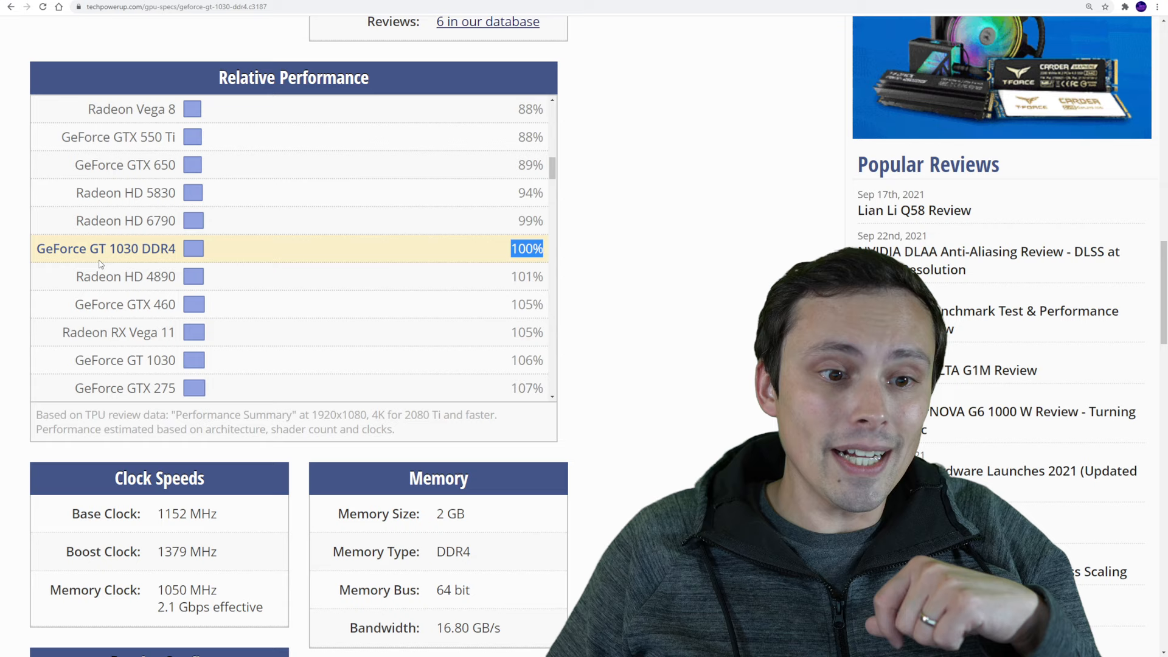
pyautogui.scroll(3)
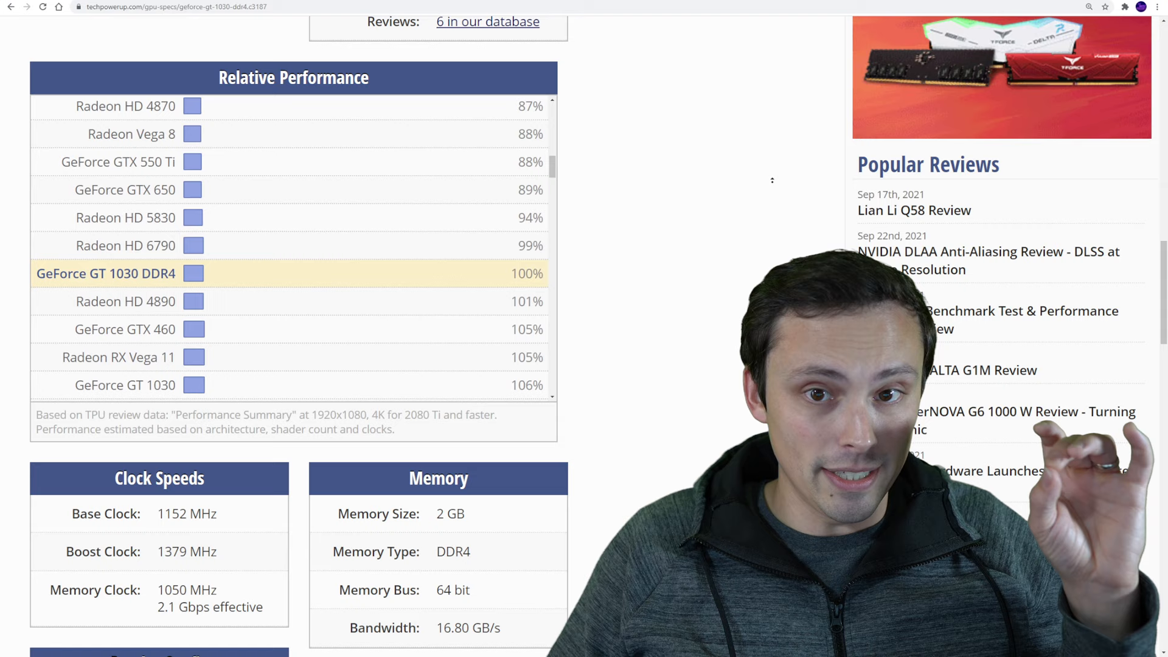
pyautogui.scroll(-3)
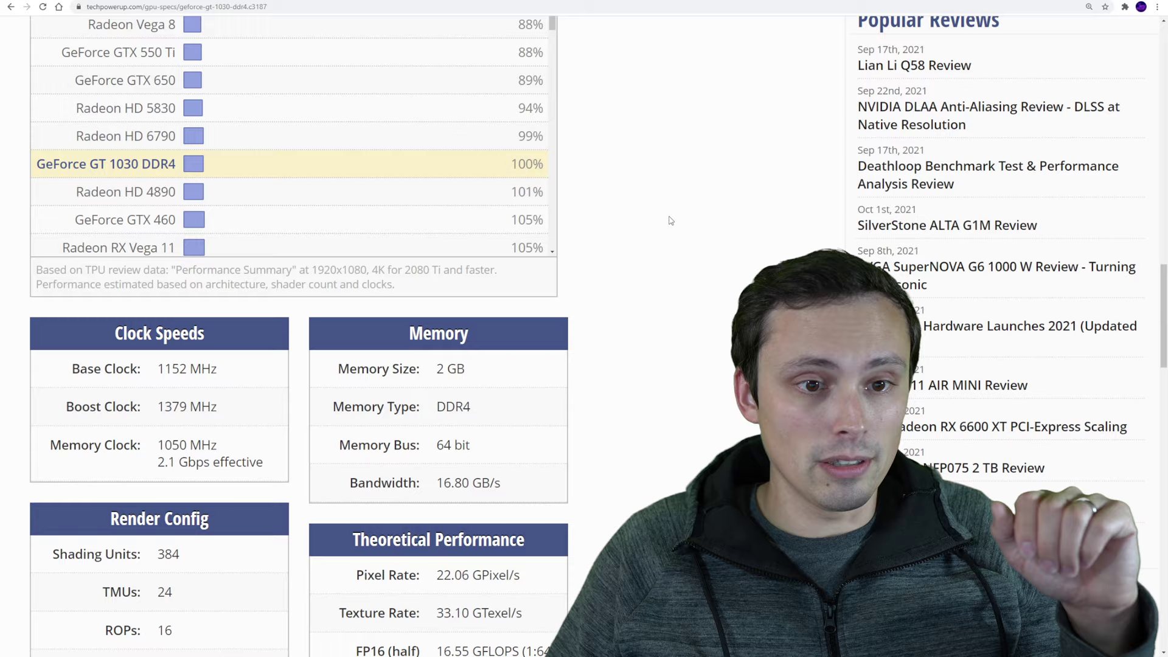
pyautogui.scroll(3)
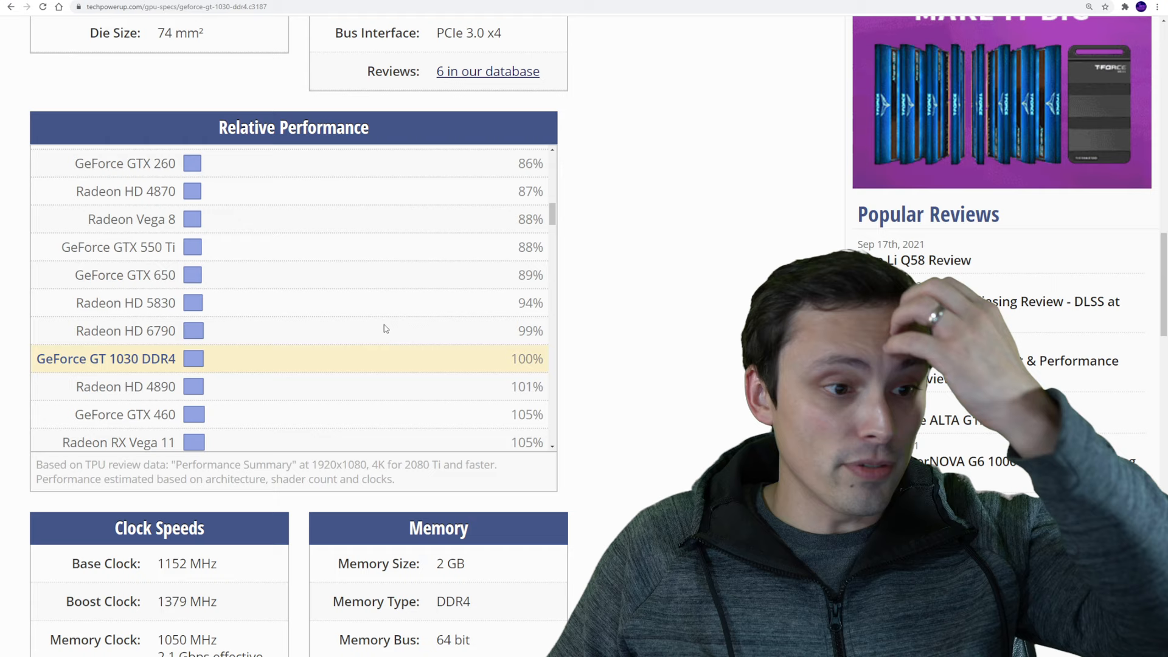
pyautogui.scroll(-3)
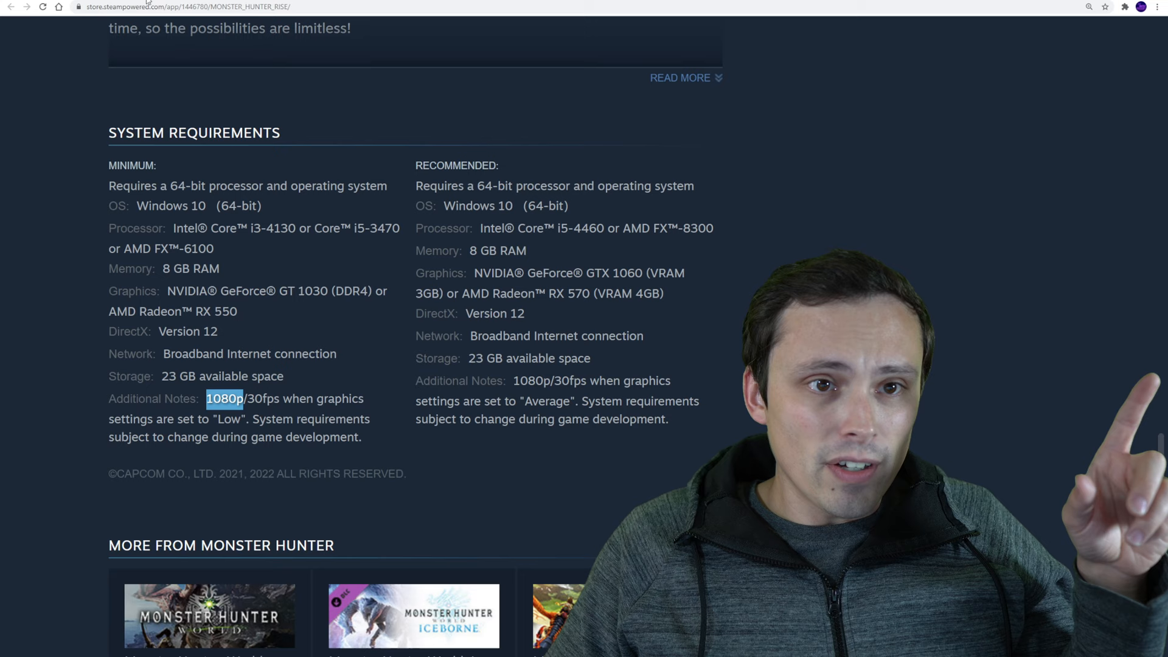
# - Check cards faster than the GT 1030 DDR4, with the Radeon RX 550 at 134%
pyautogui.click(176, 6)
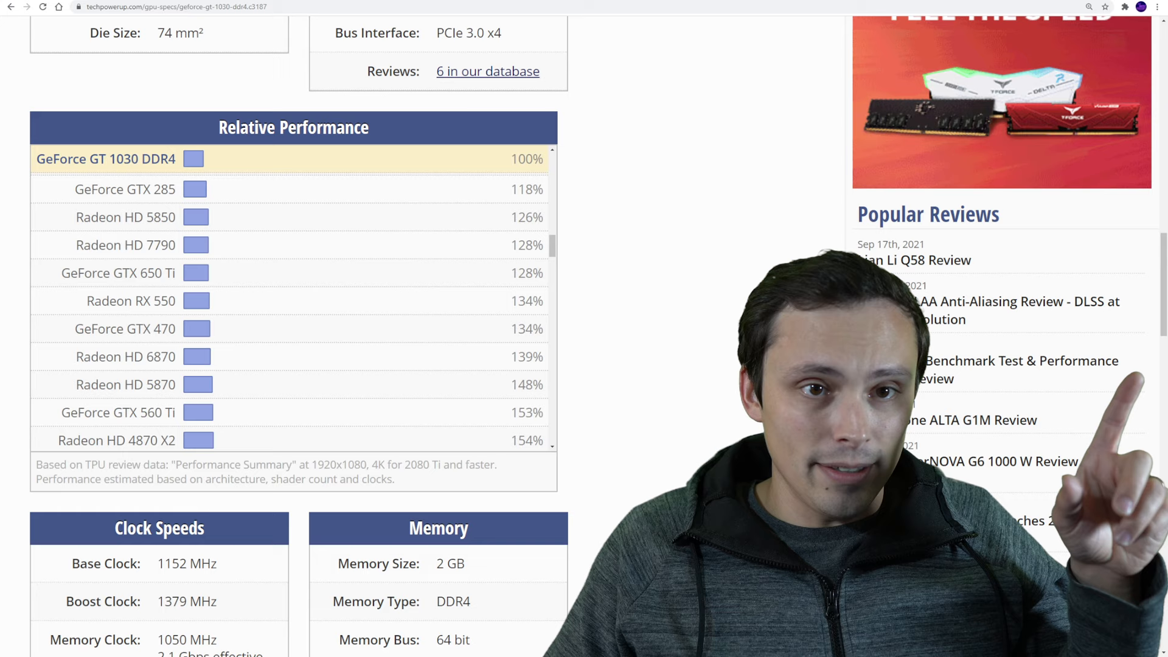
pyautogui.doubleClick(527, 300)
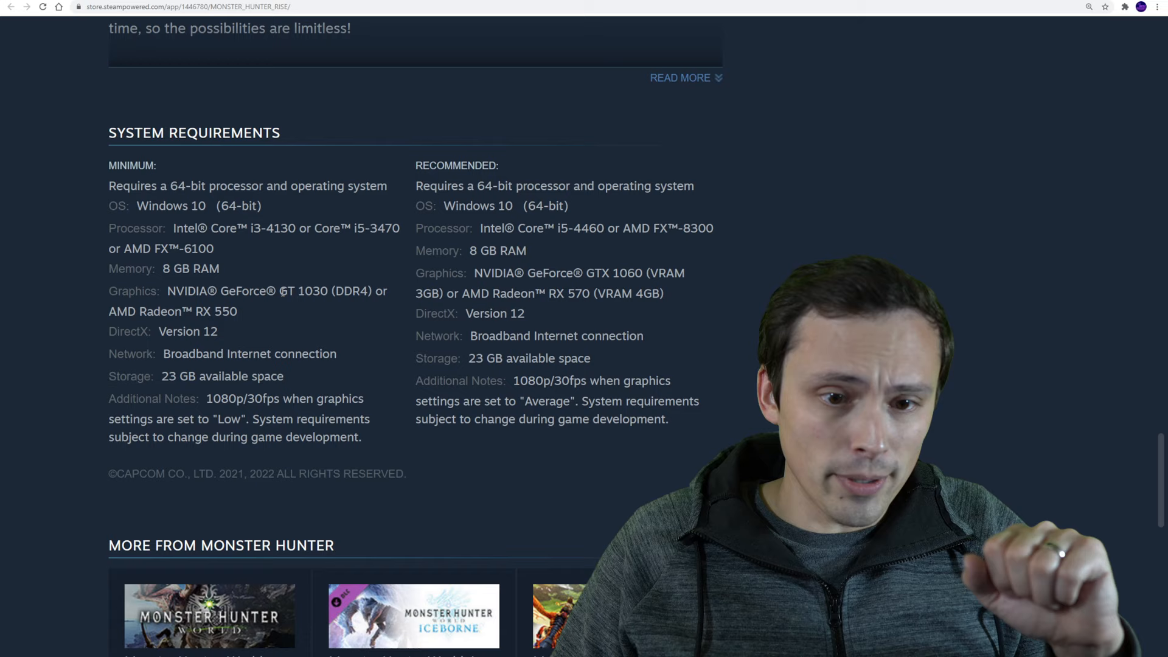
pyautogui.doubleClick(231, 418)
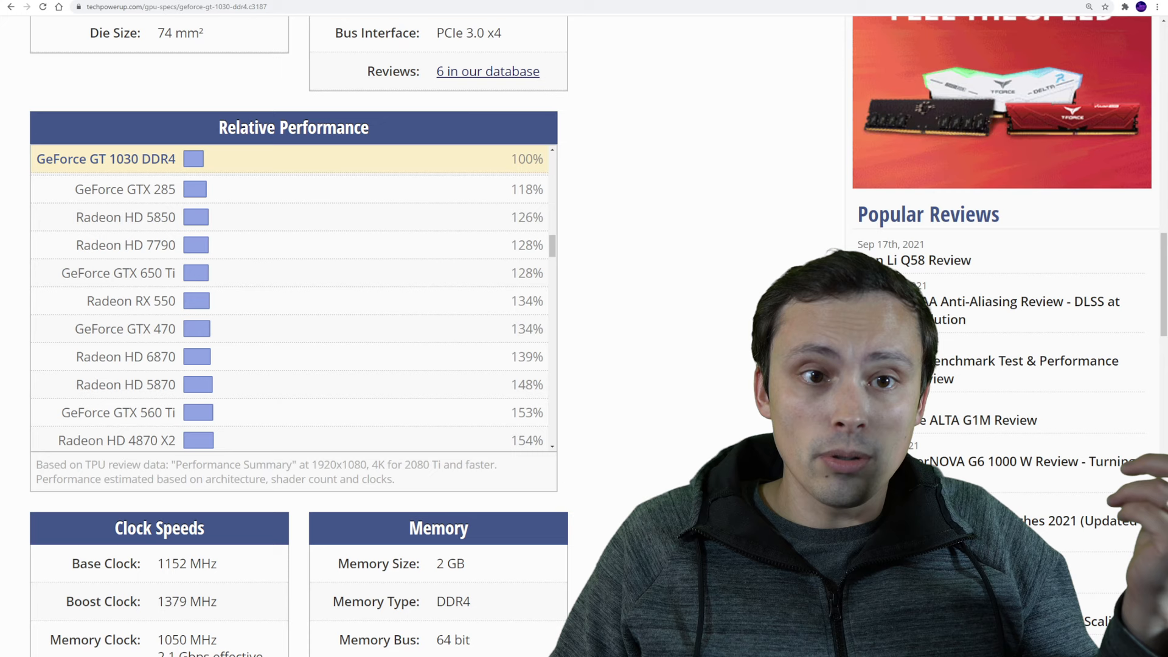
pyautogui.scroll(3)
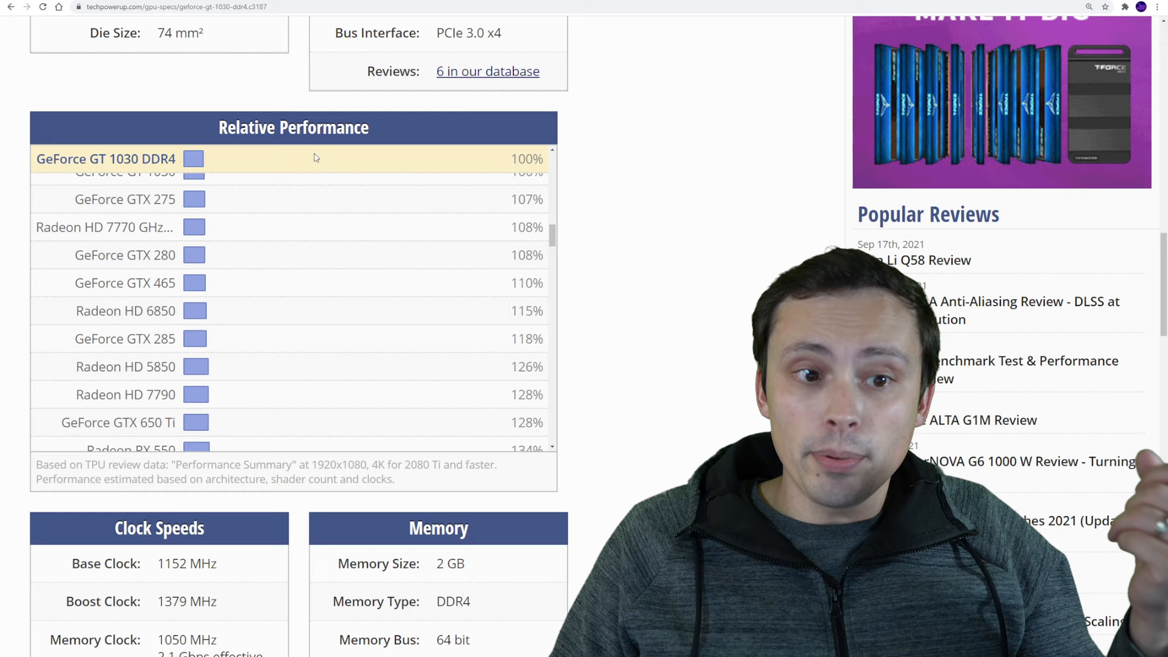
pyautogui.scroll(-3)
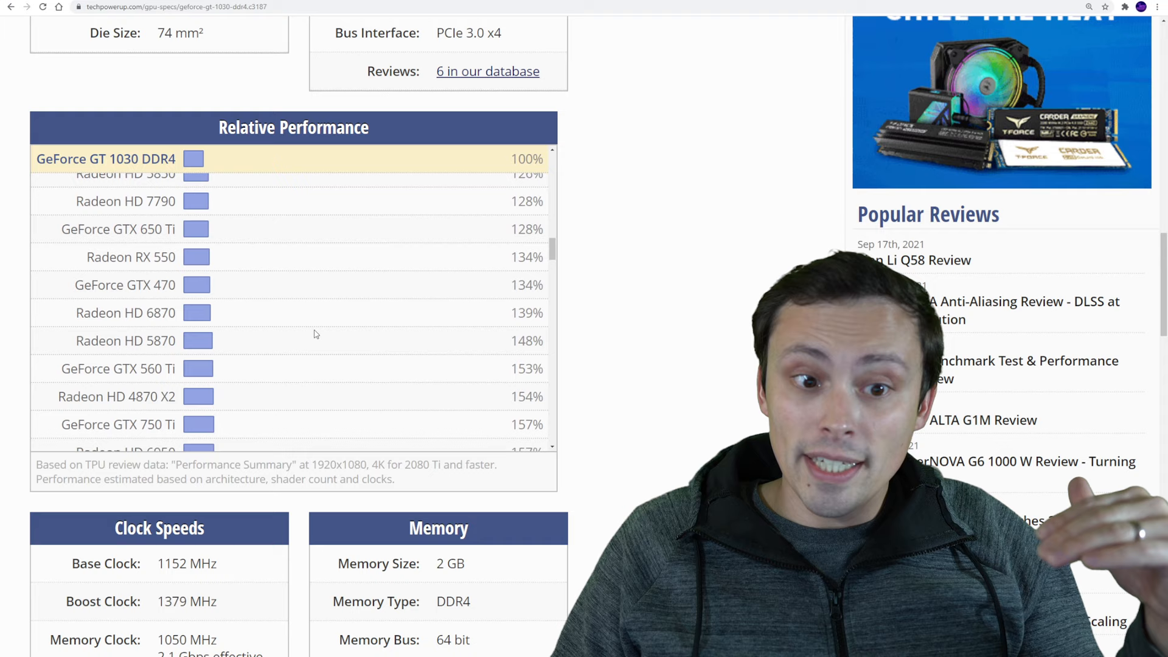
pyautogui.scroll(-3)
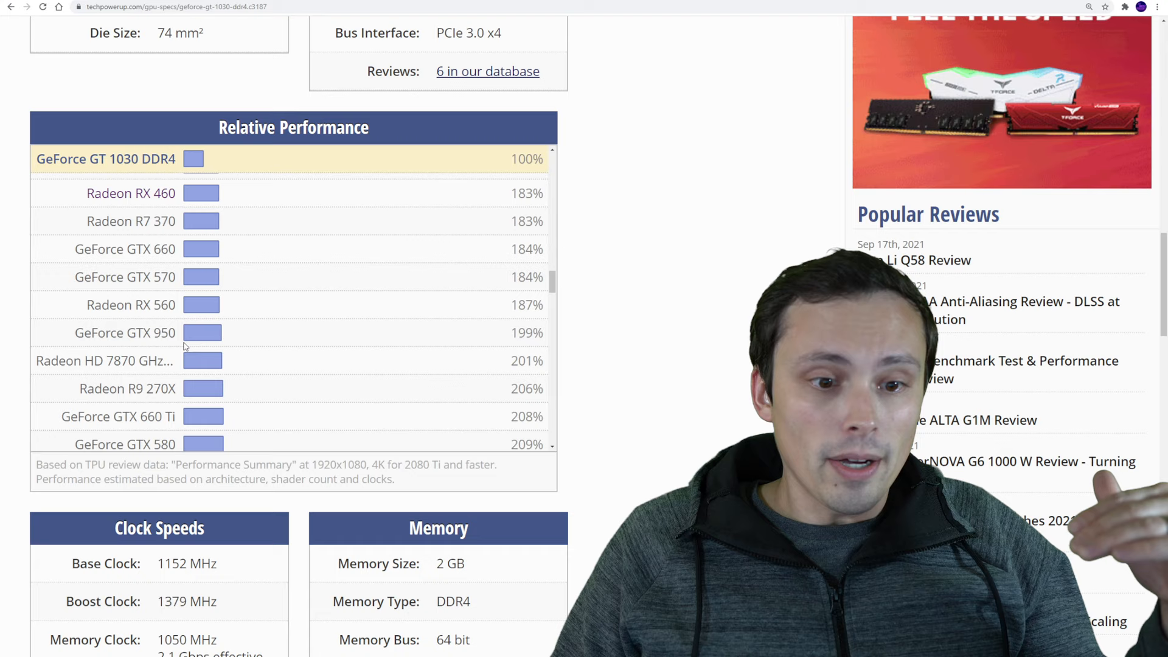
pyautogui.moveTo(130, 305)
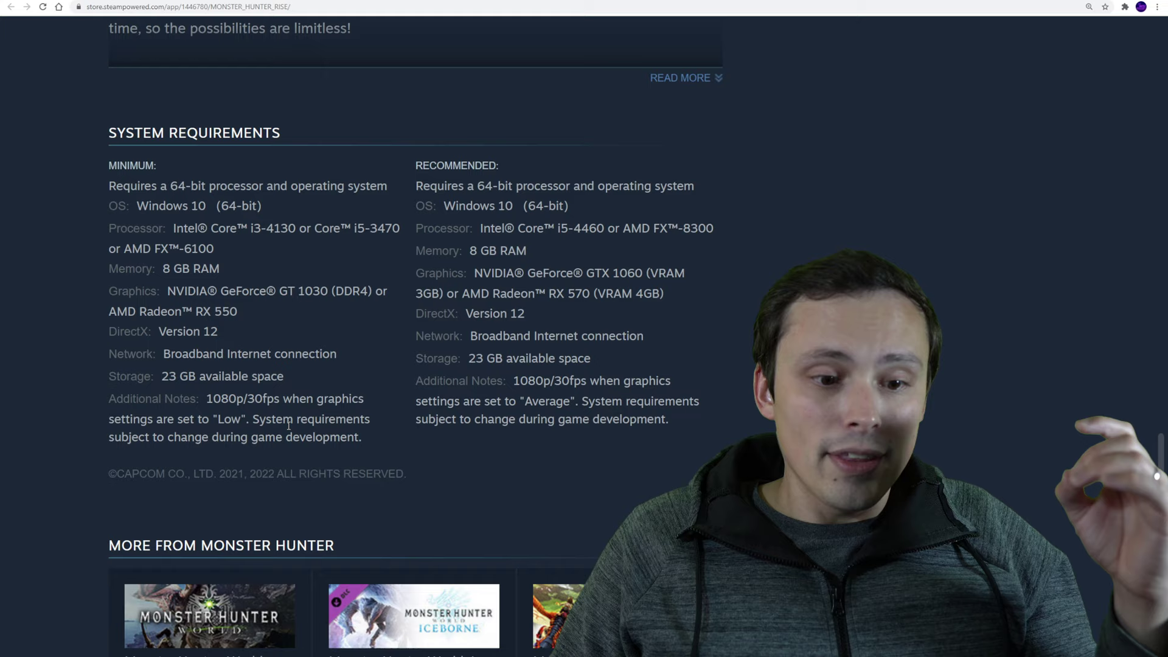
# - Return to the GT 1030 DDR4 chart listing RX 460 at 183% through GTX 580 at 209%
pyautogui.doubleClick(243, 399)
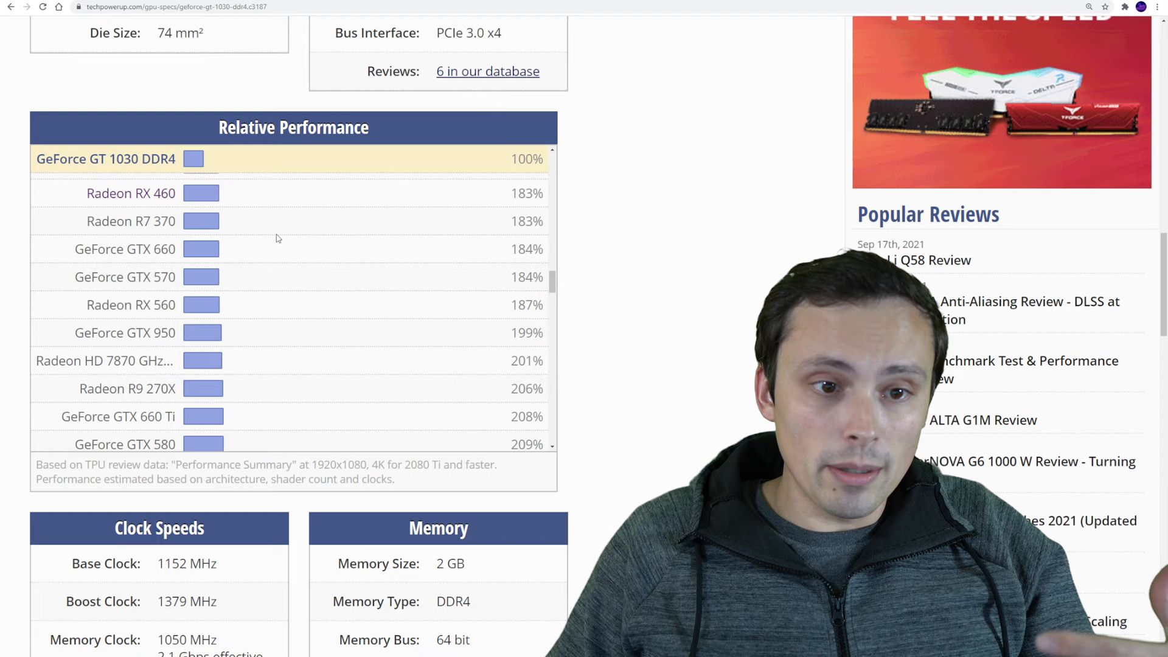
# - Scroll the GT 1030 DDR4 relative-performance list down to the cards rated near 400%
pyautogui.scroll(-3)
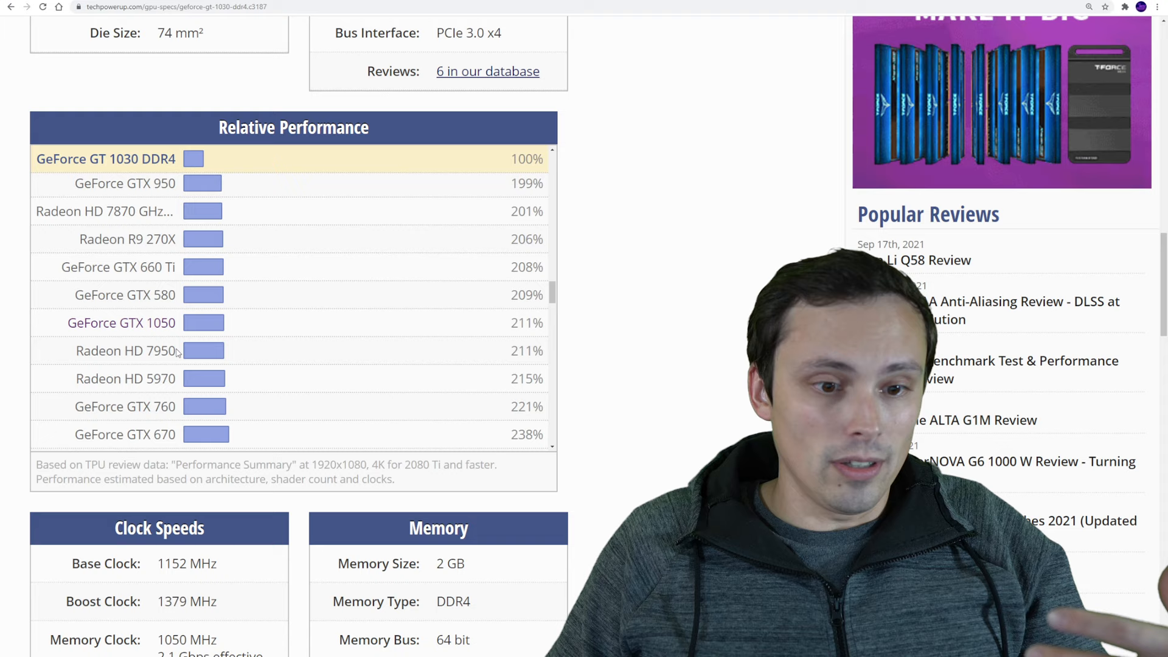
pyautogui.scroll(-3)
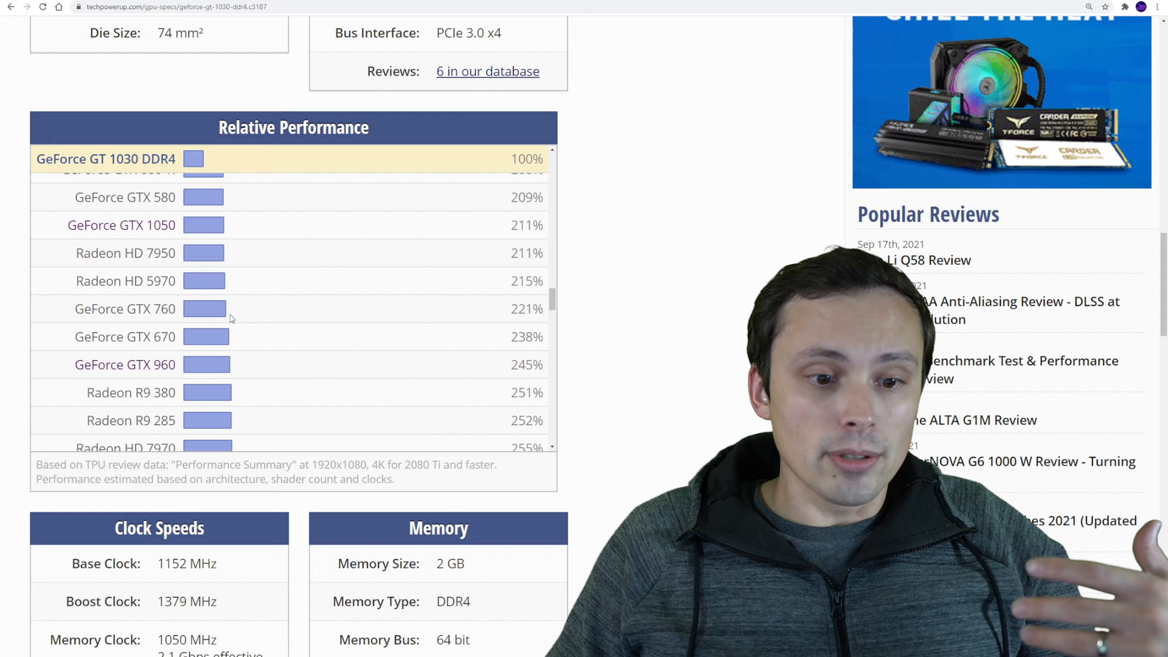
pyautogui.scroll(-3)
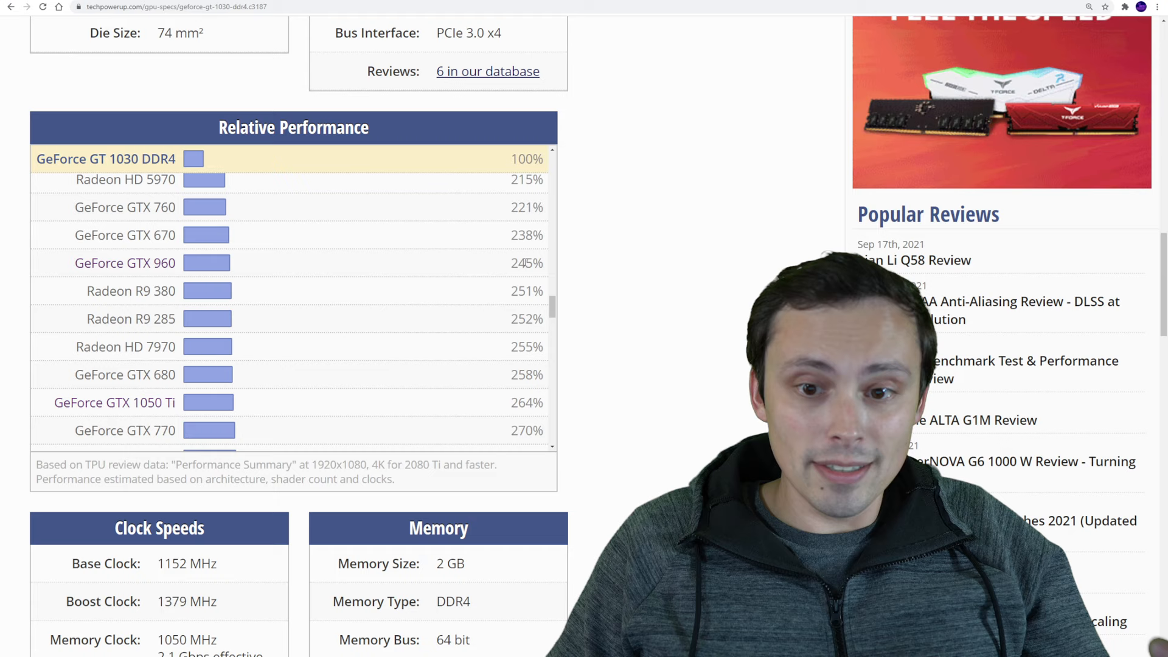
pyautogui.scroll(-3)
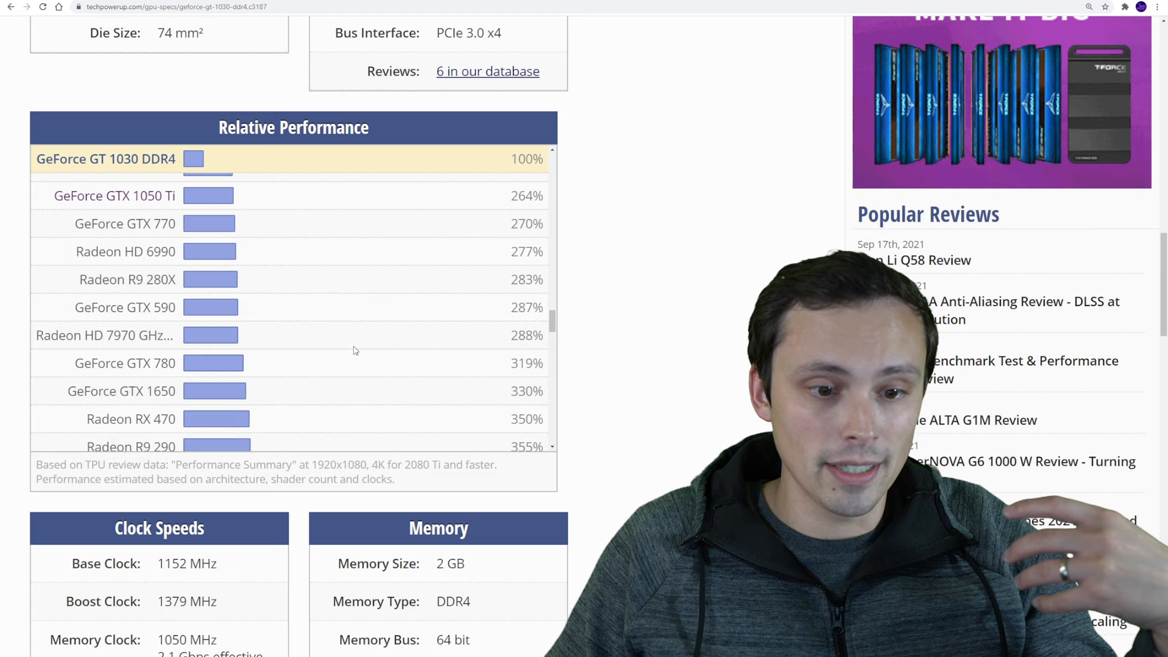
pyautogui.scroll(-3)
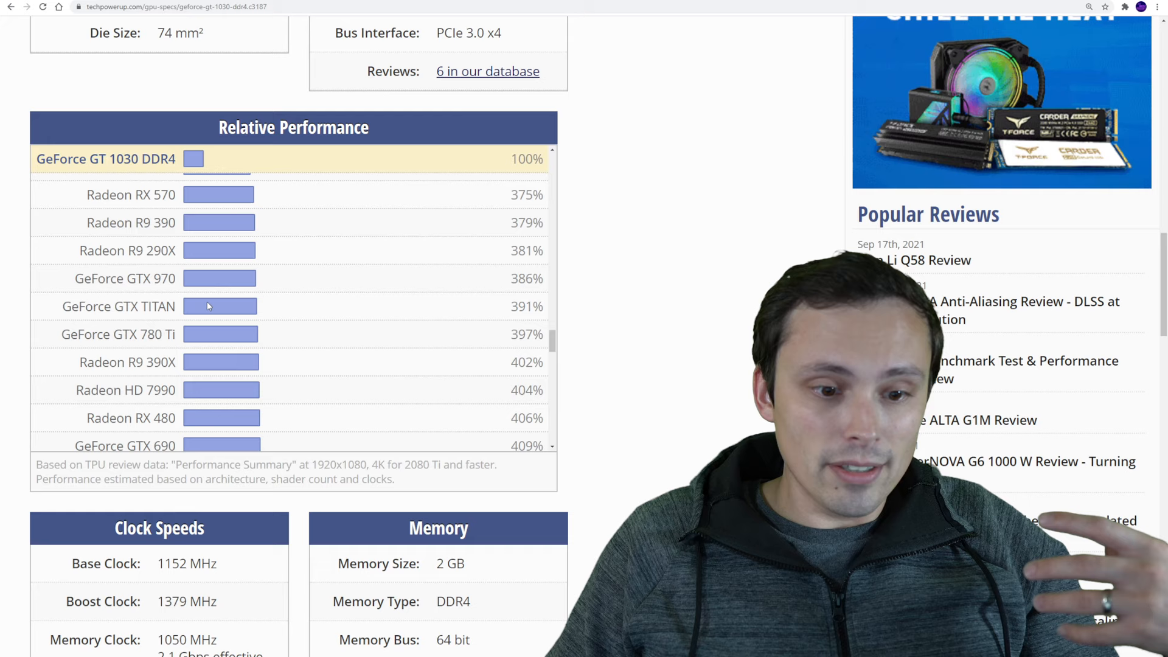
pyautogui.scroll(-3)
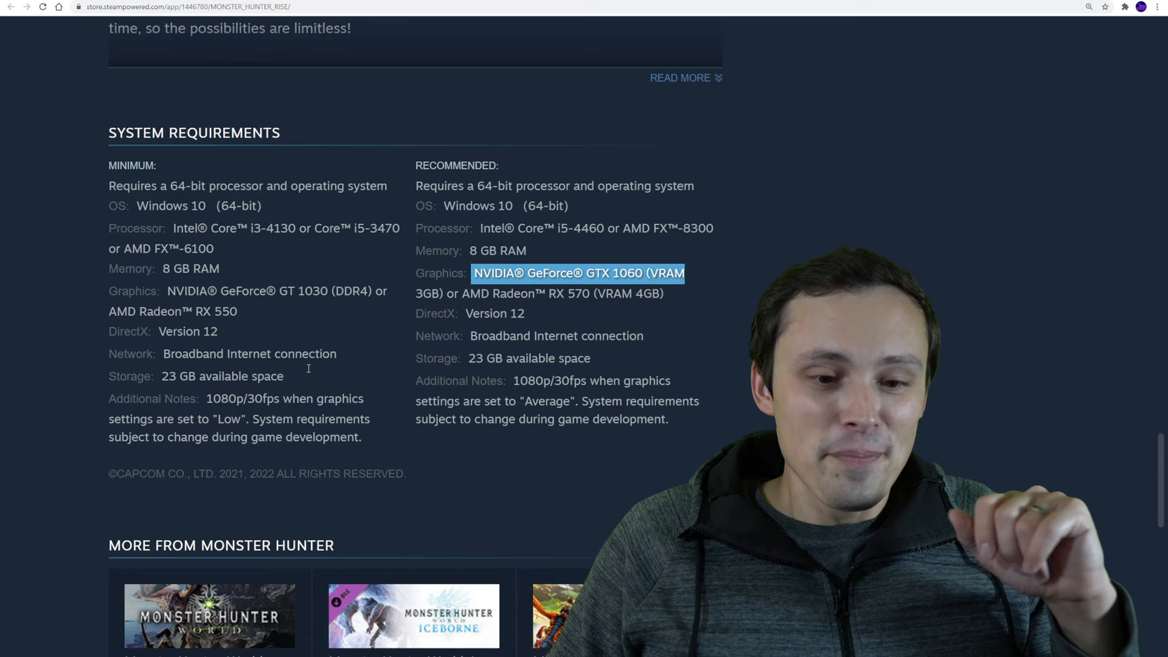
# - Highlight the recommended GTX 1060 card and the 'Low' 1080p/30fps minimum graphics note on the Steam page
pyautogui.doubleClick(230, 419)
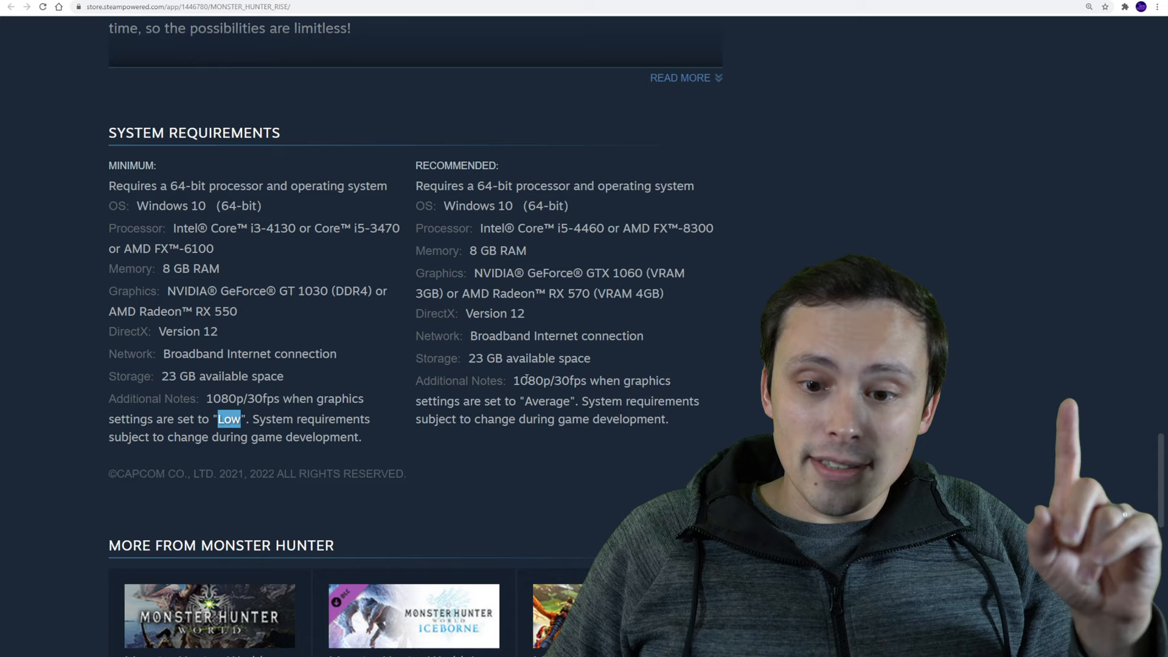
pyautogui.doubleClick(546, 401)
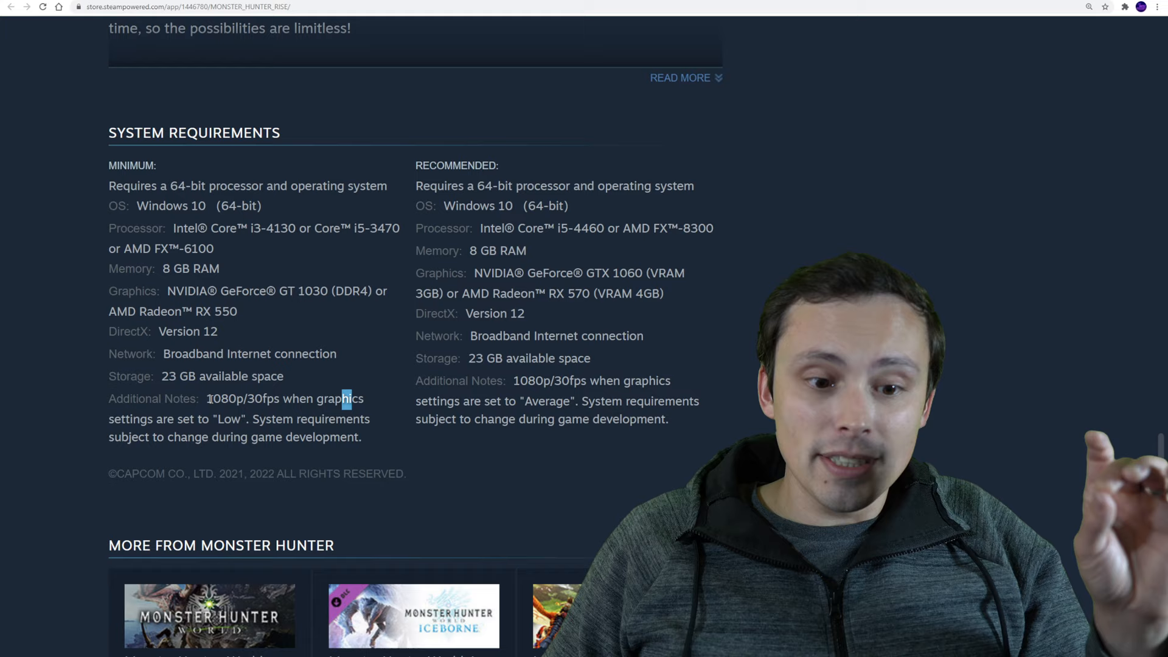
pyautogui.doubleClick(547, 400)
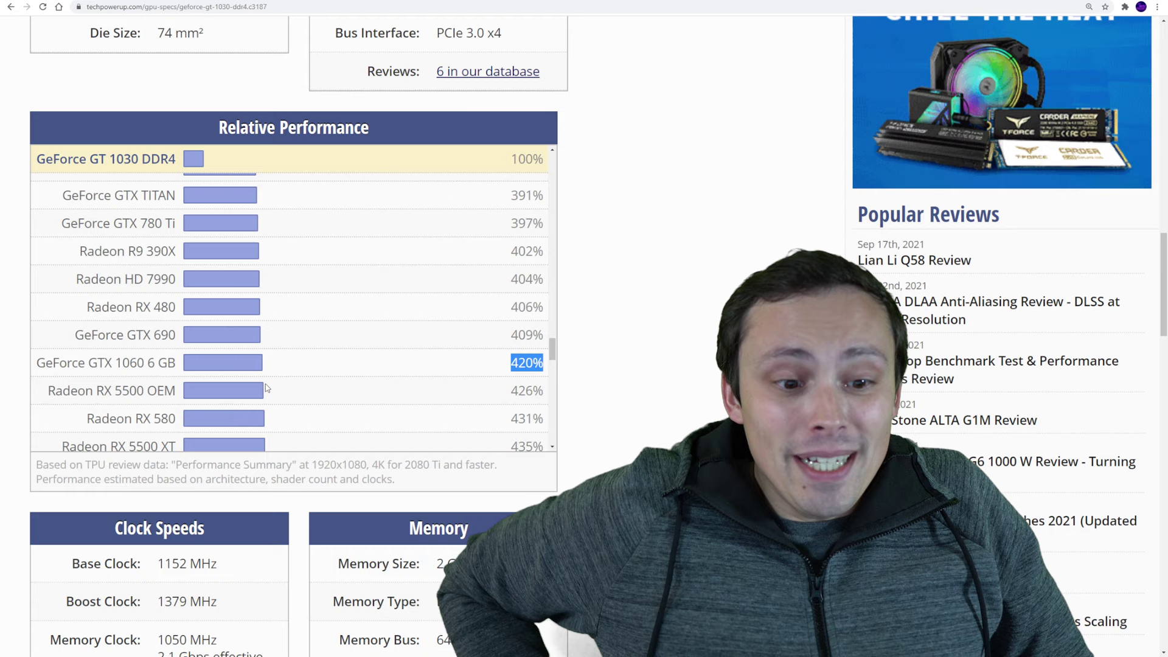
pyautogui.scroll(3)
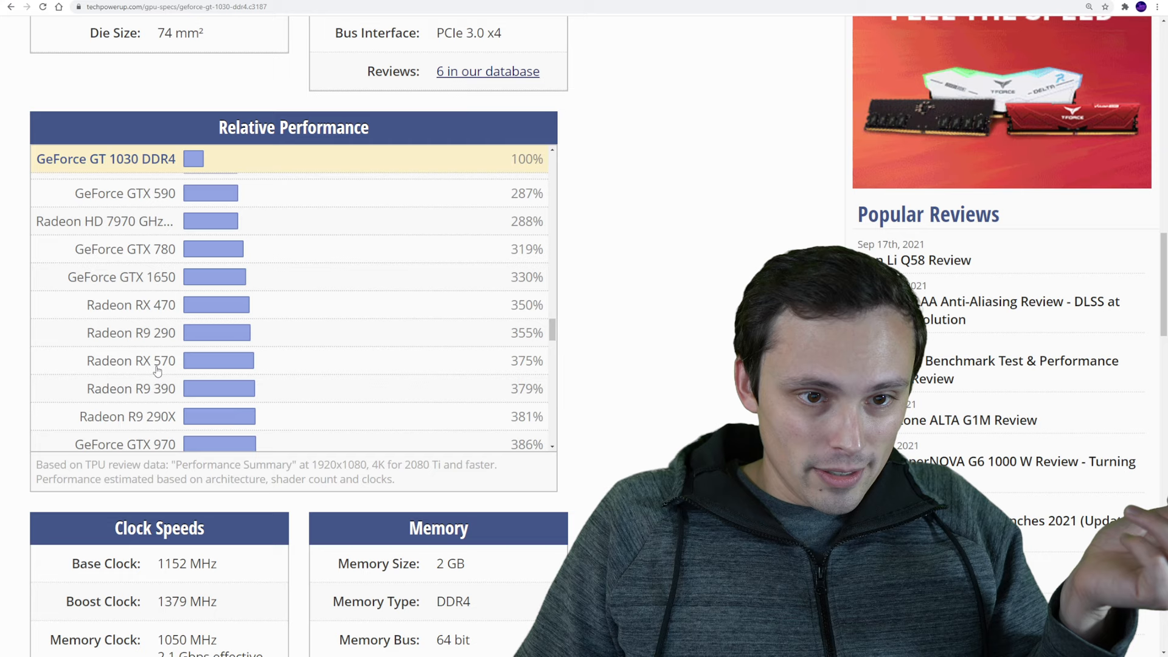
pyautogui.scroll(-3)
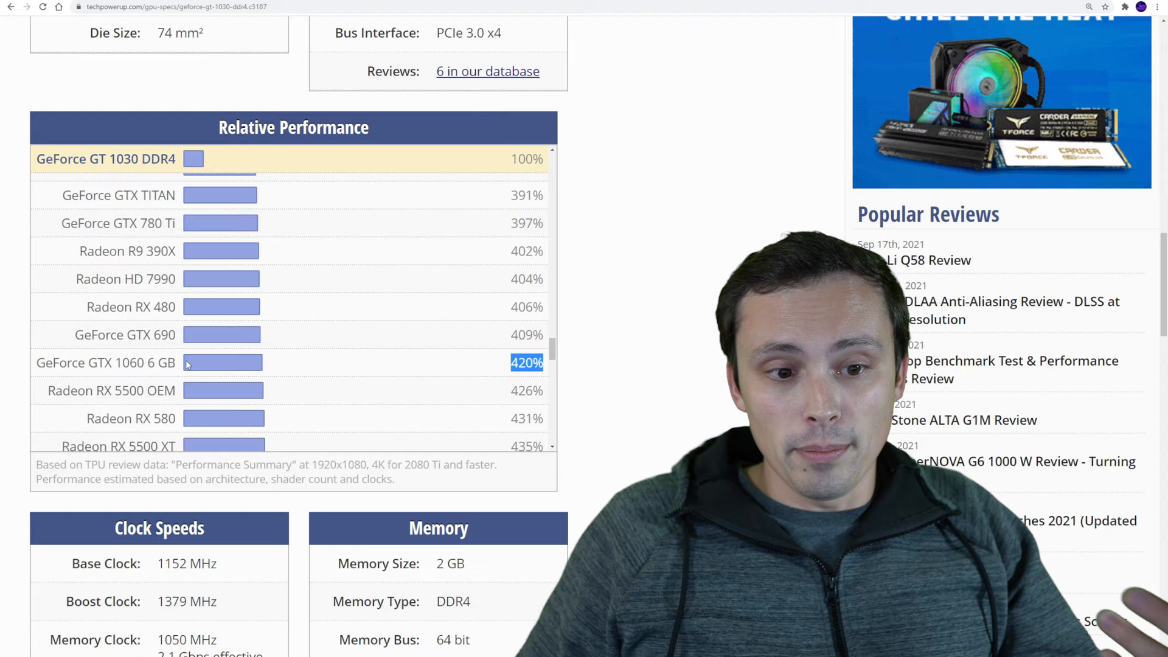
# - Load the GeForce GTX 1060 3GB specs page and scroll its performance list to the GTX 1060 6 GB at 111%
pyautogui.click(105, 362)
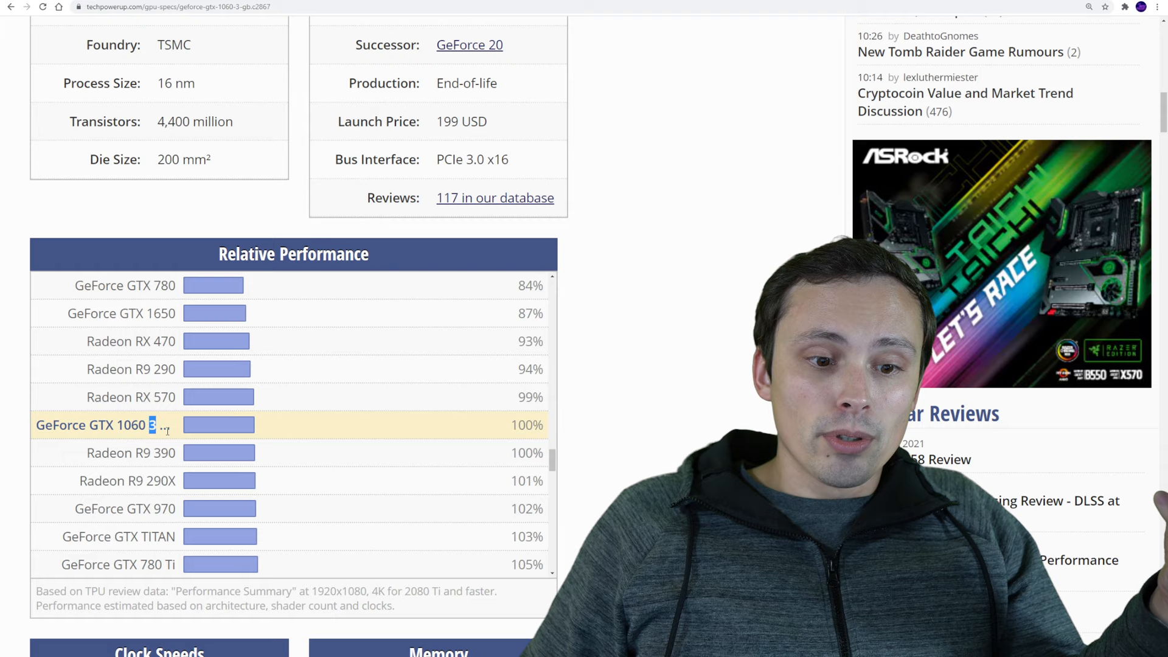
pyautogui.scroll(-3)
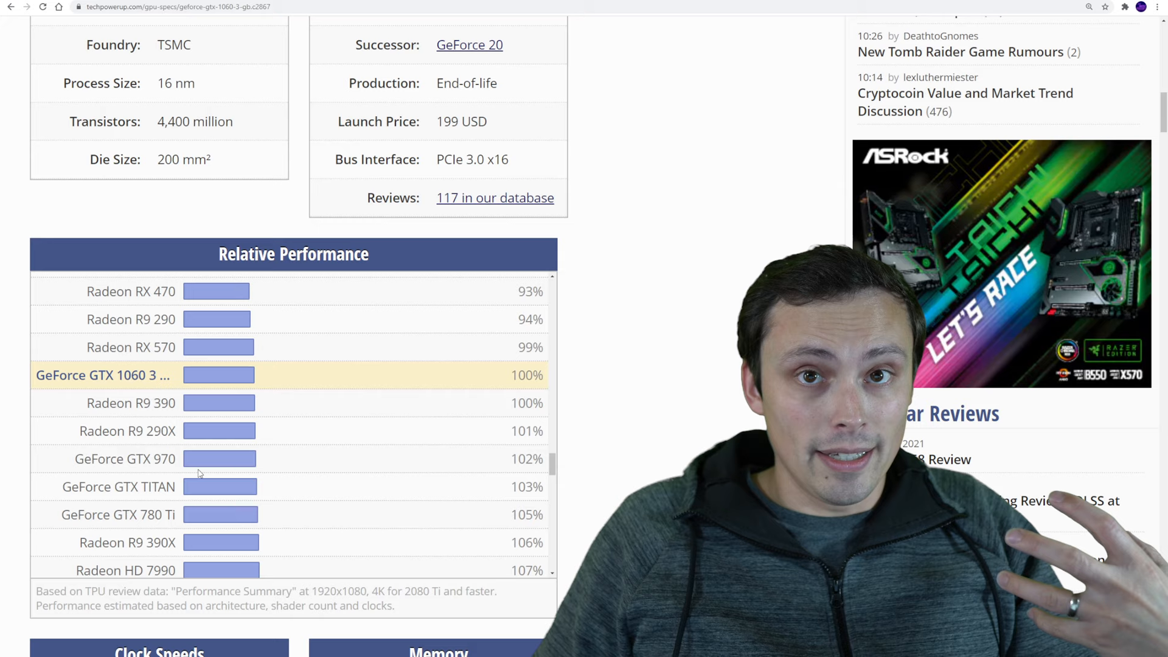
pyautogui.scroll(-3)
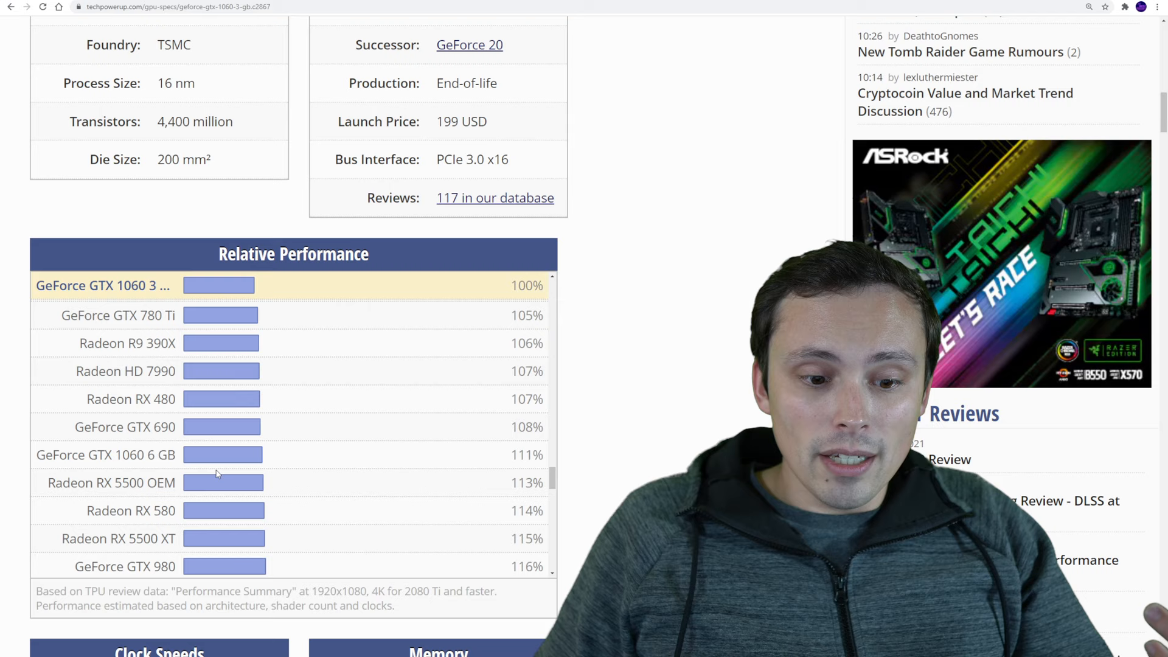
# - Scroll the GTX 1060 3GB list down to the RTX 2060 Super at 198% and RTX 3060 at 209%
pyautogui.scroll(-3)
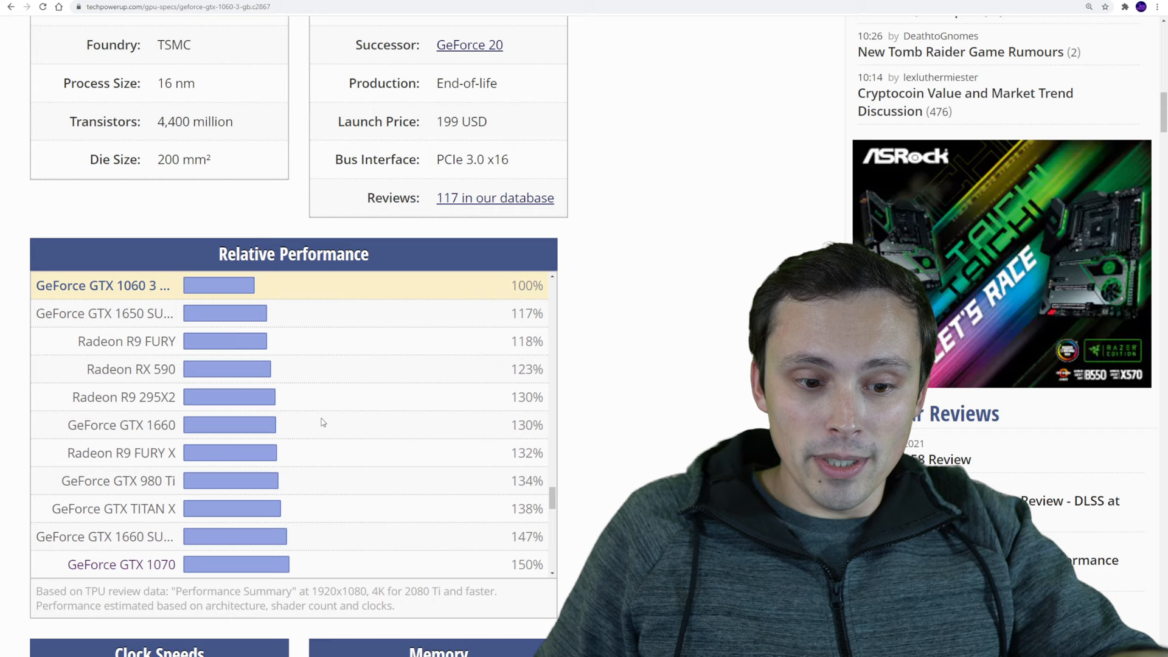
pyautogui.scroll(-3)
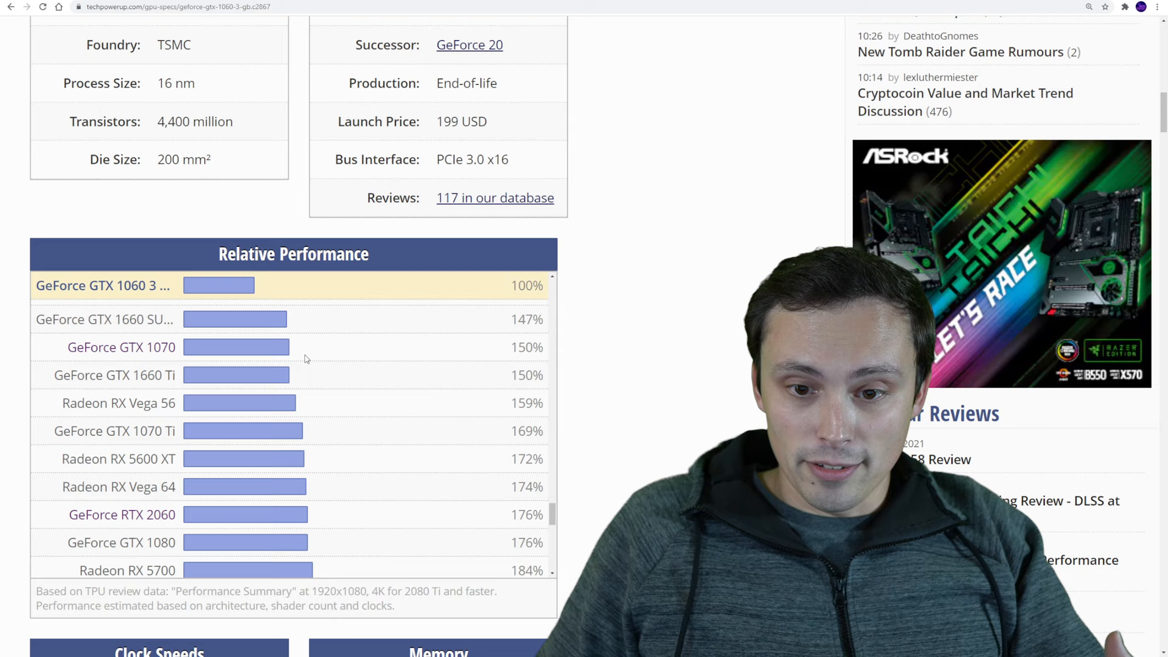
pyautogui.scroll(-3)
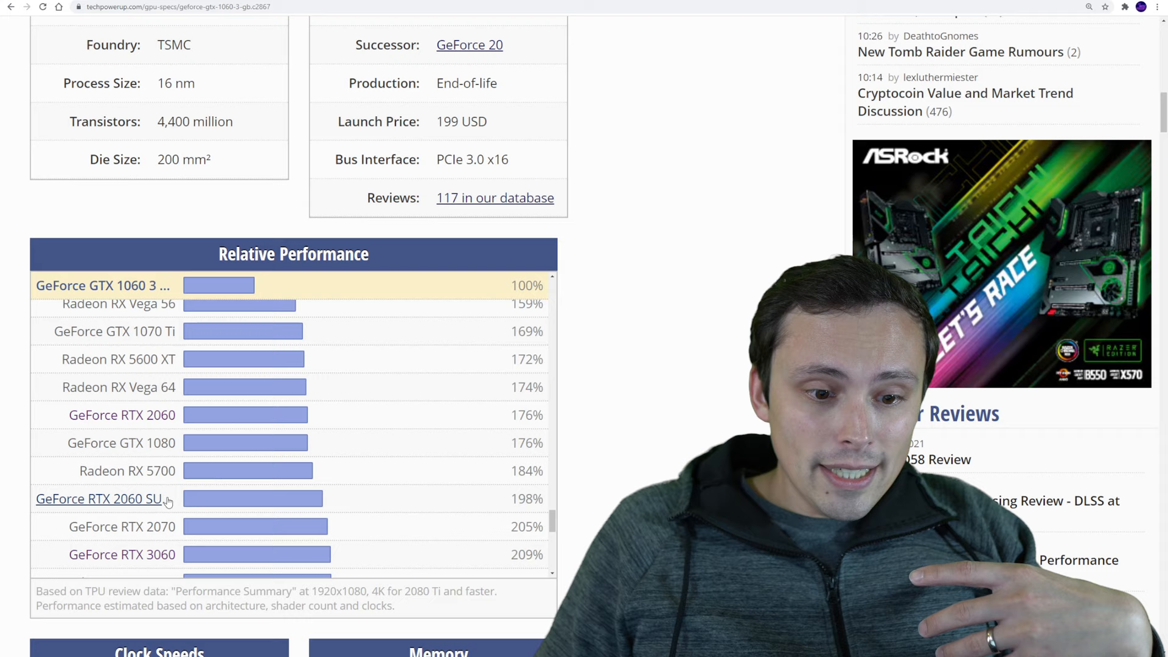
pyautogui.moveTo(133, 527)
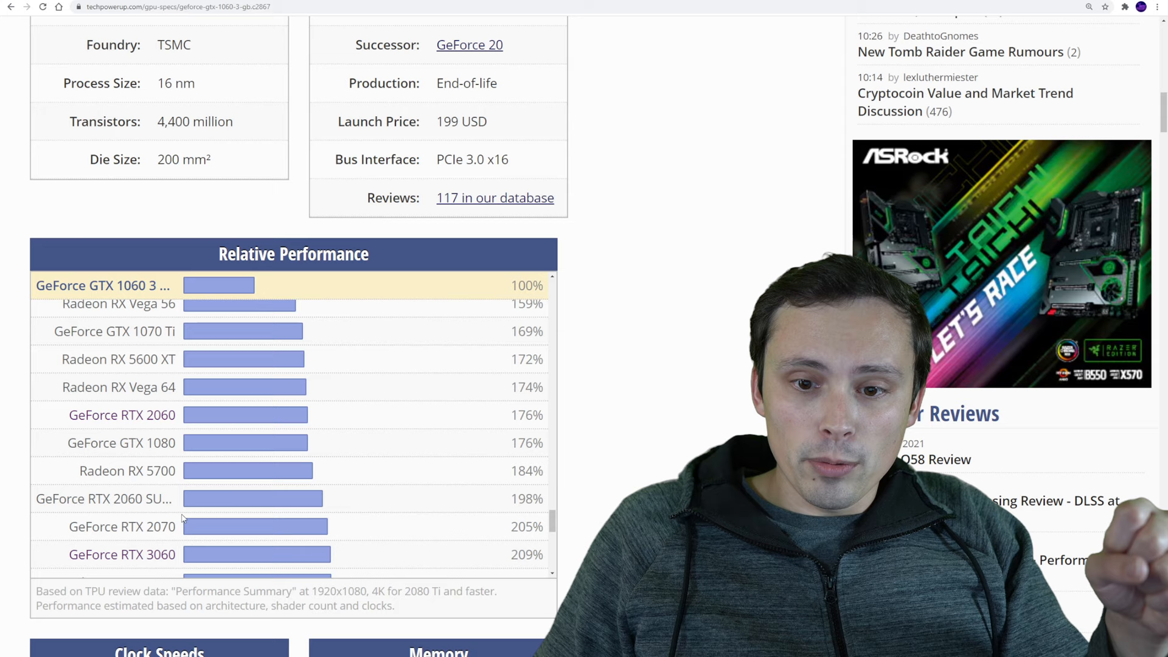
pyautogui.moveTo(255, 173)
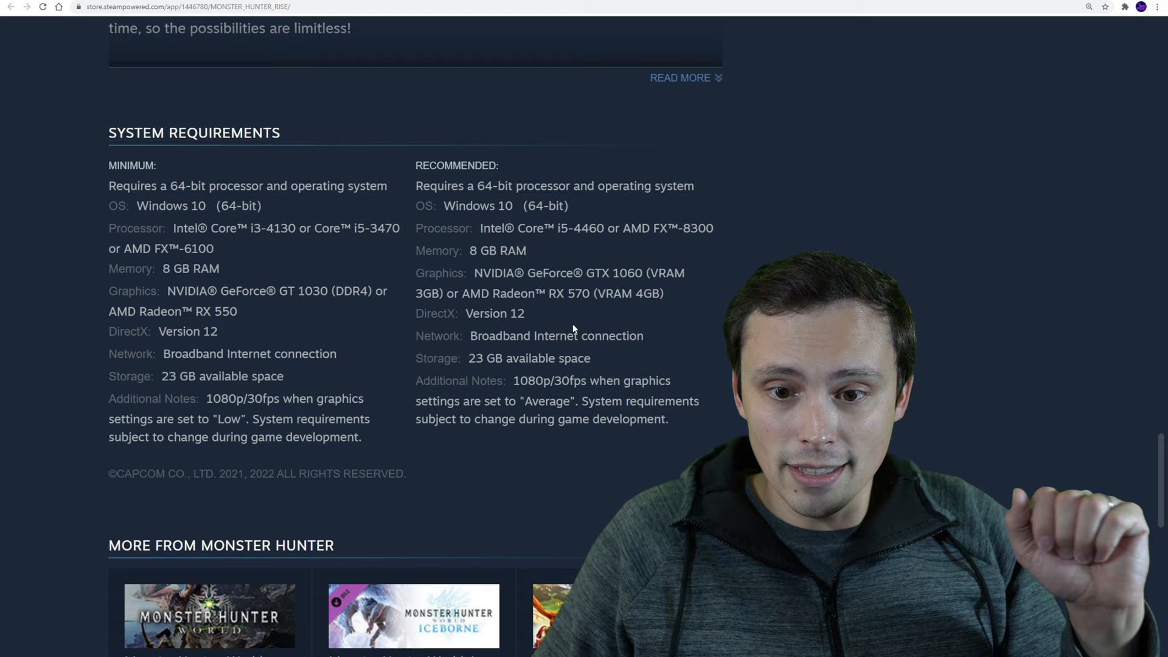
# - Scroll the GTX 1060 3GB list further to the RX 6600 XT at 234% before moving to the wccftech article
pyautogui.doubleClick(545, 400)
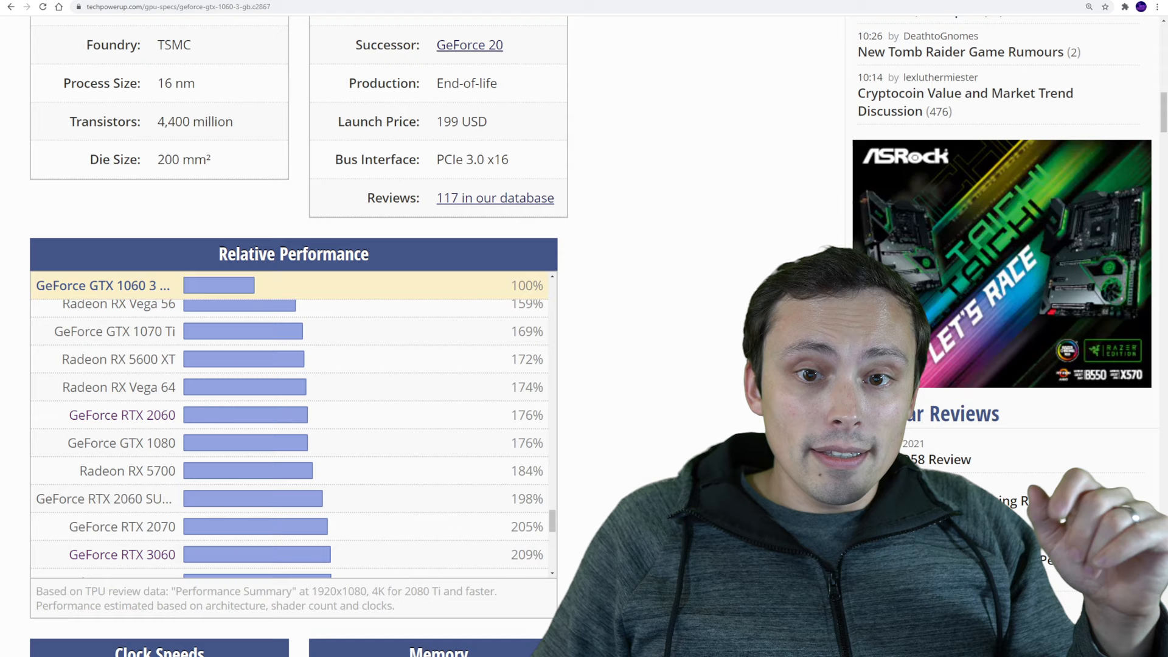
pyautogui.scroll(-3)
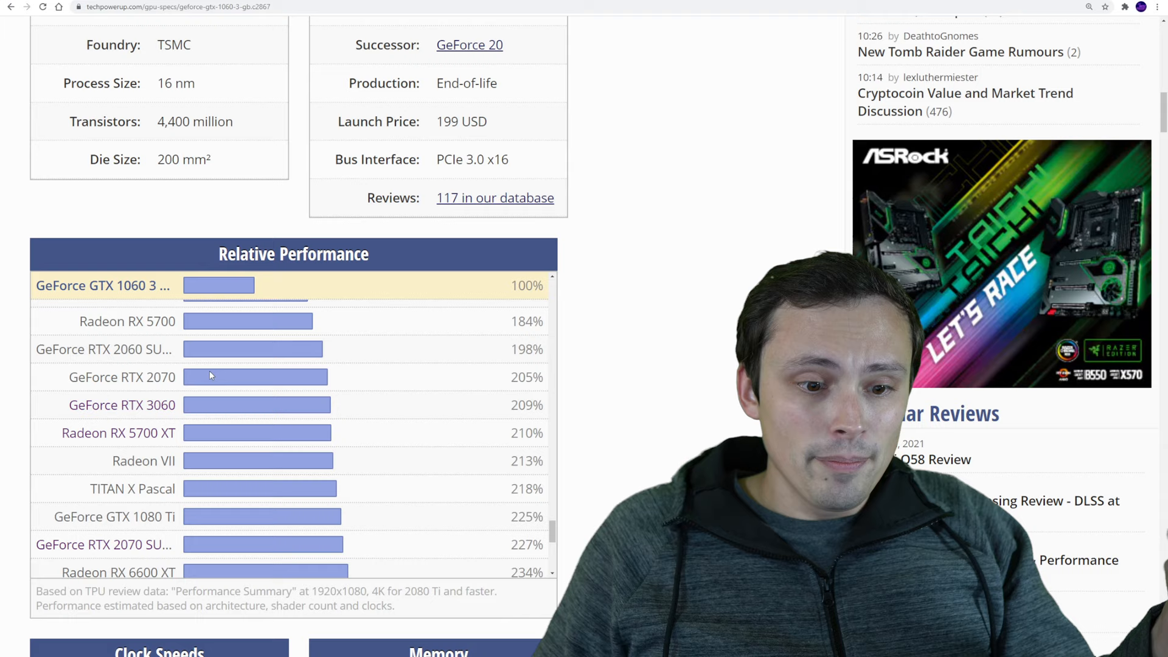
pyautogui.scroll(-3)
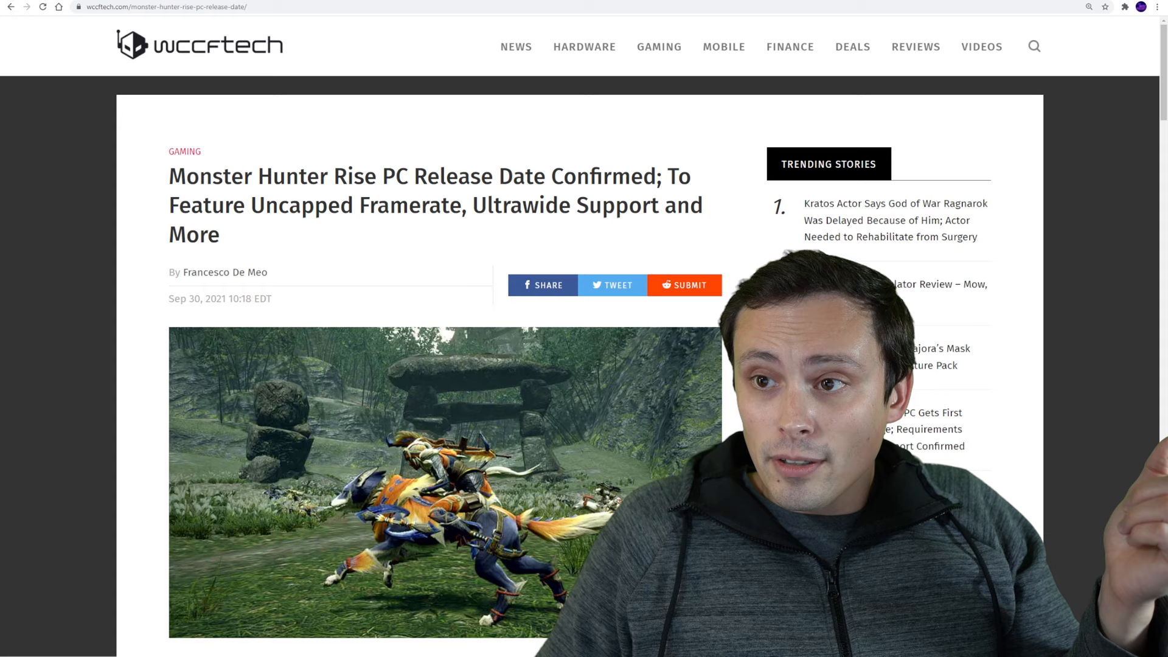
# - Select 'Uncapped Framerate, Ultrawide Support' in the wccftech article headline
pyautogui.moveTo(248, 205); pyautogui.dragTo(443, 205)
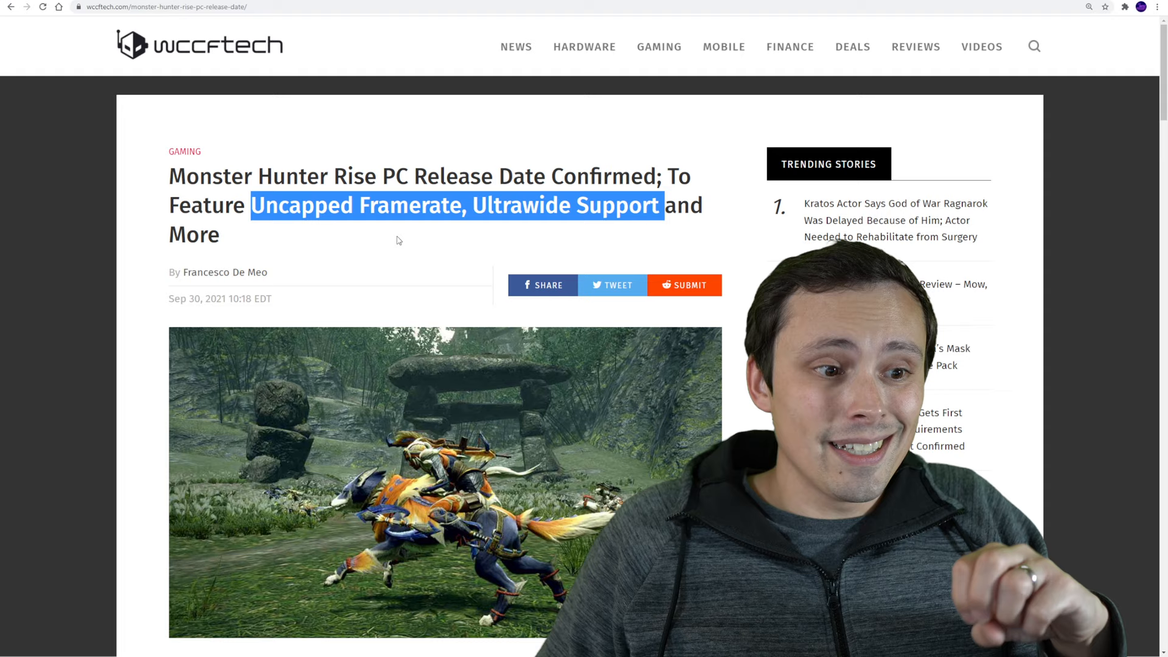
pyautogui.moveTo(232, 248)
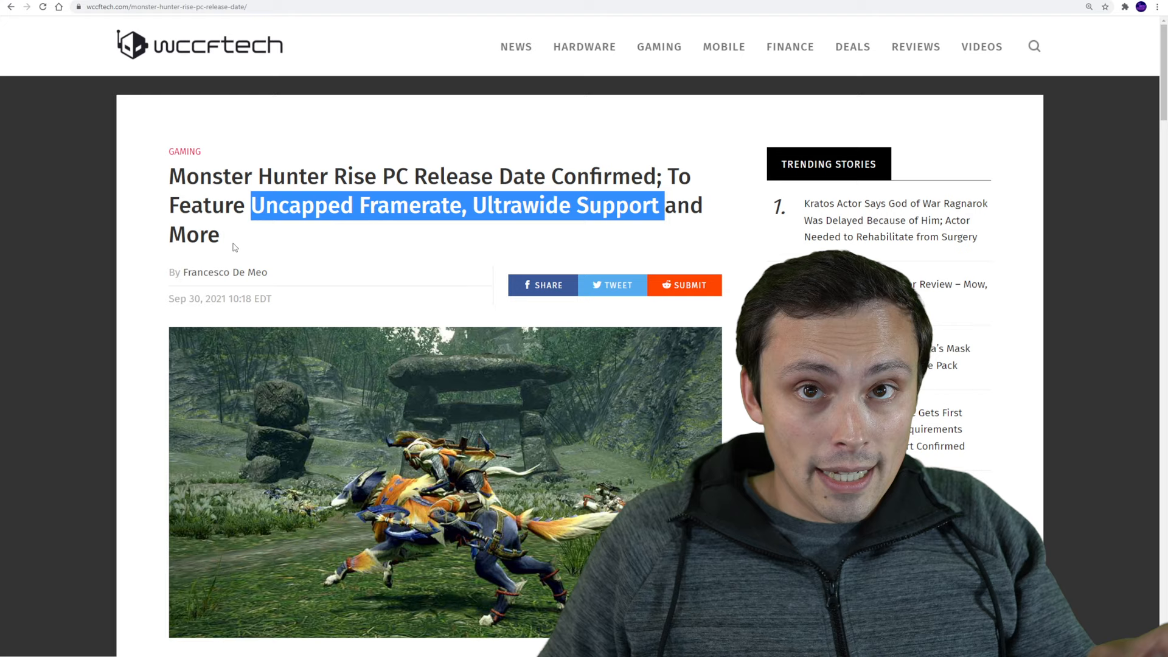